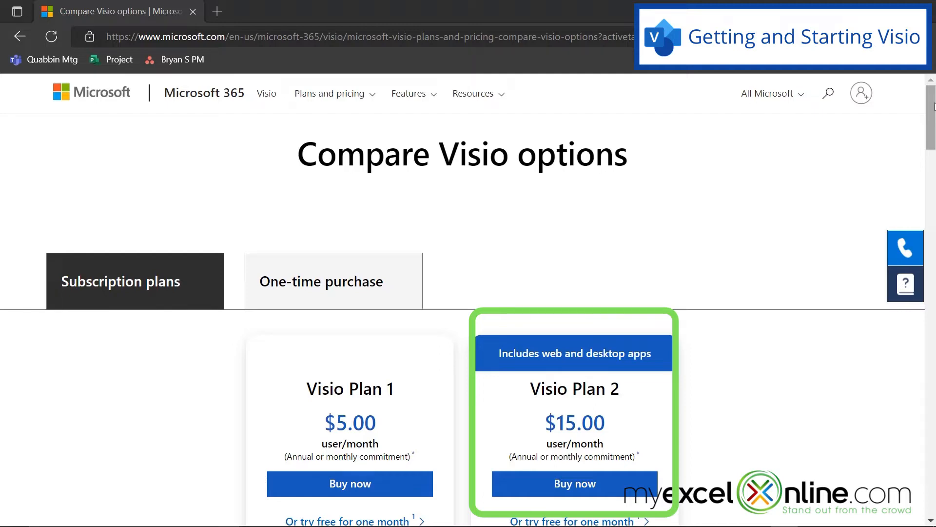
Step: Search Windows for 'visio' and launch Visio Professional to its start screen
{"action": "scroll", "scroll_direction": "down", "scroll_amount": 3}
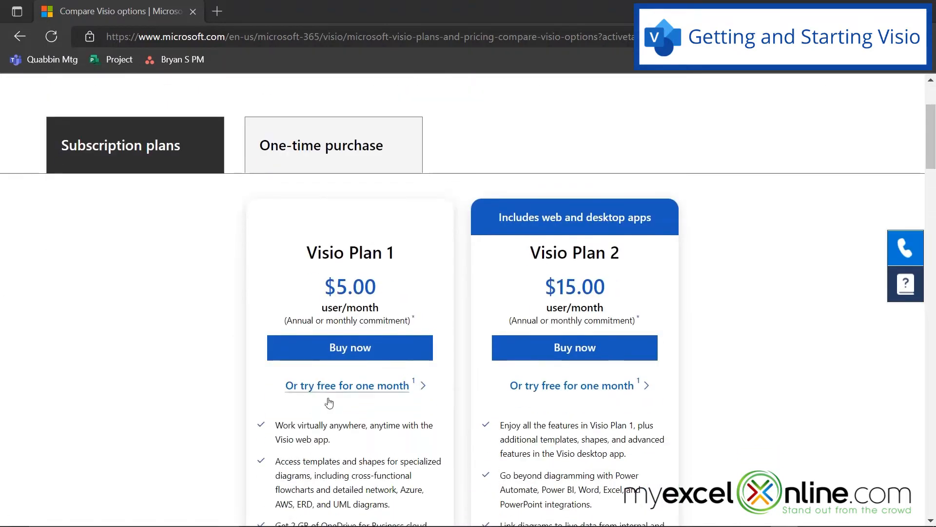
{"action": "mouse_move", "coordinate": [786, 433]}
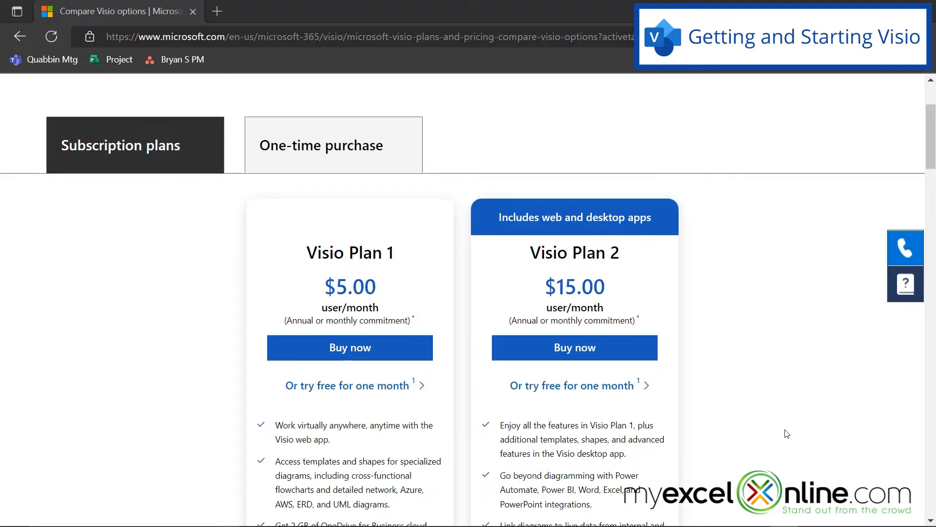
{"action": "mouse_move", "coordinate": [795, 421]}
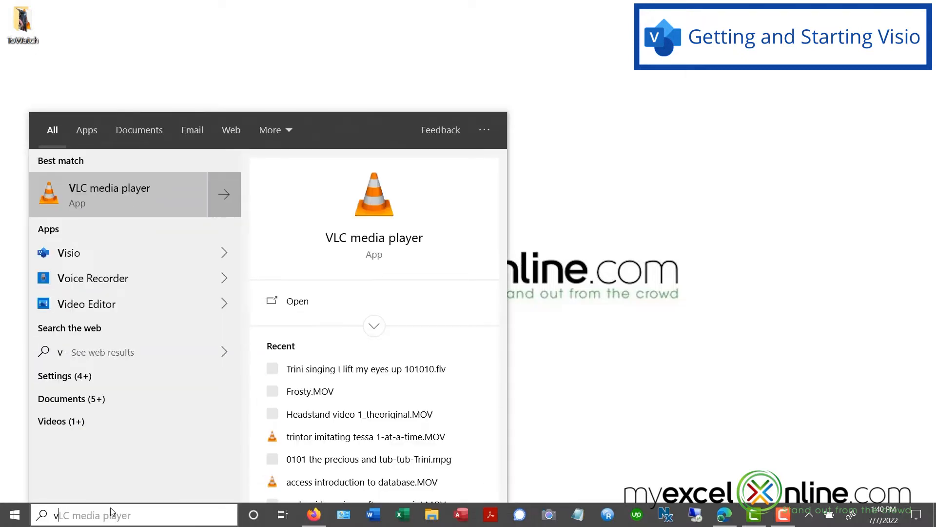
{"action": "type", "text": "visio"}
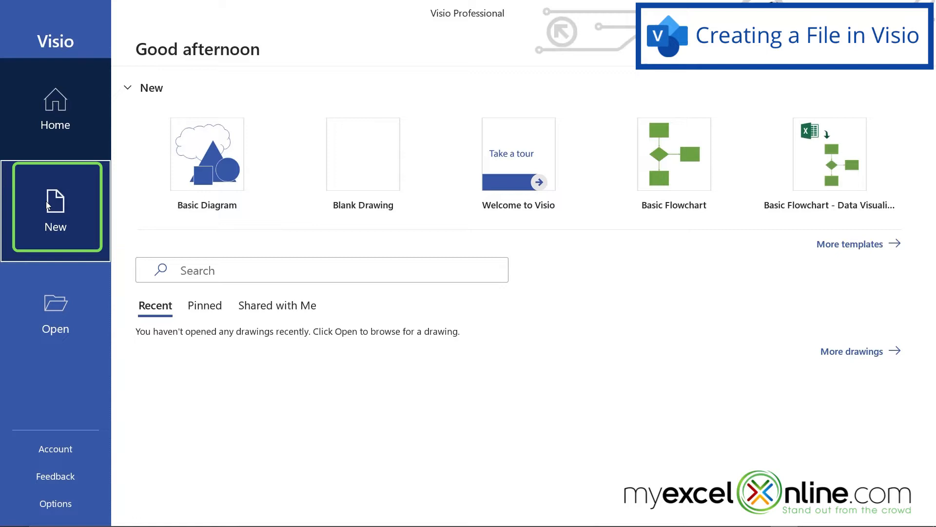
Step: Show the New page and browse down through the Office template gallery
{"action": "left_click", "coordinate": [54, 209]}
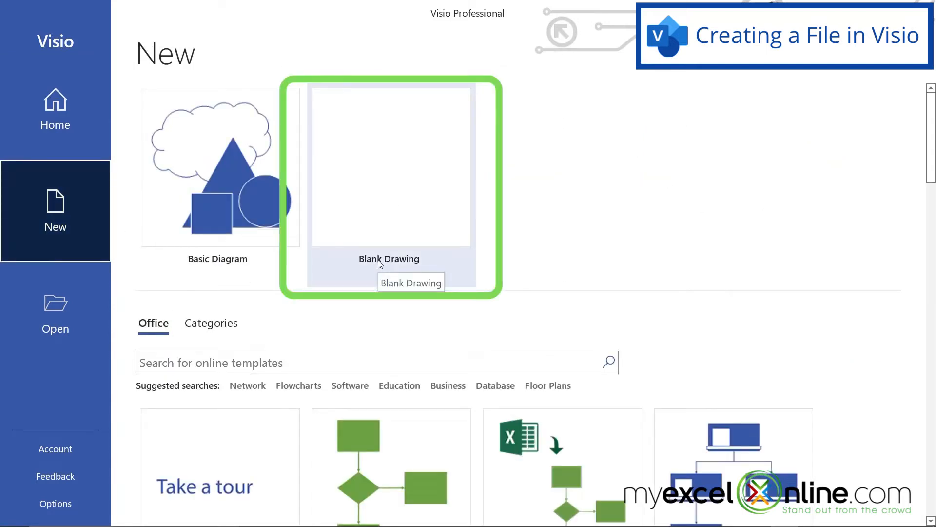
{"action": "mouse_move", "coordinate": [711, 335]}
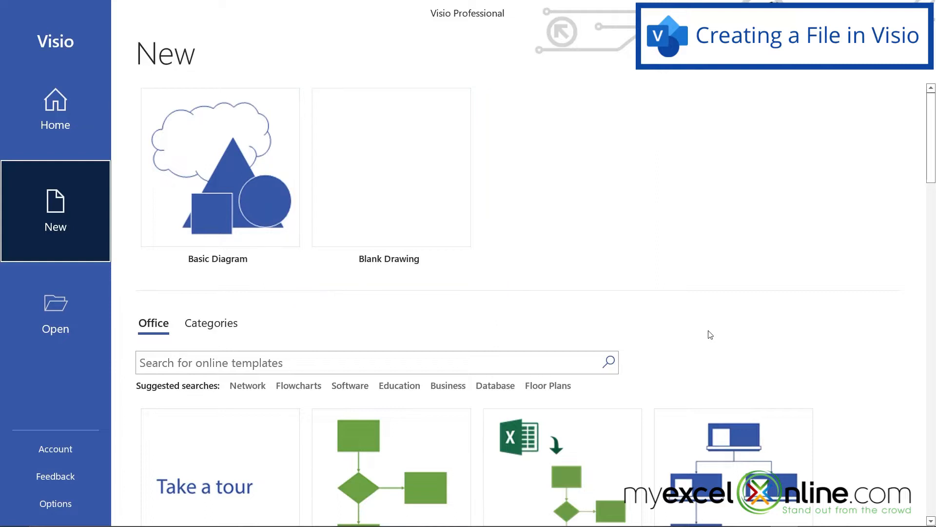
{"action": "scroll", "scroll_direction": "down", "scroll_amount": 3}
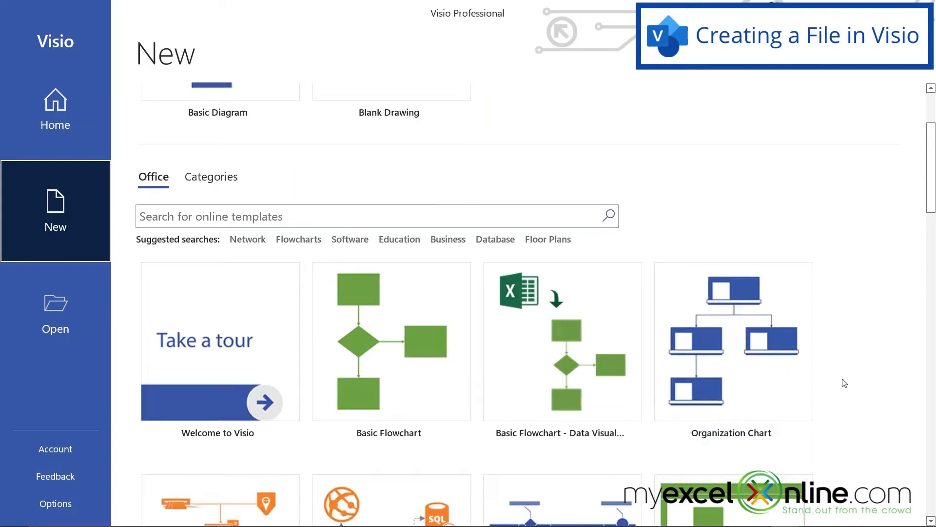
{"action": "scroll", "scroll_direction": "down", "scroll_amount": 3}
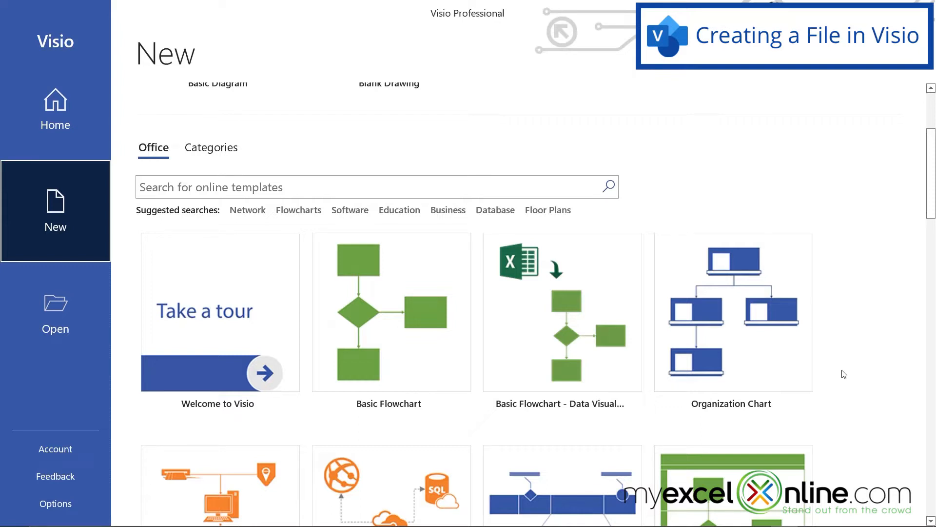
{"action": "mouse_move", "coordinate": [852, 359]}
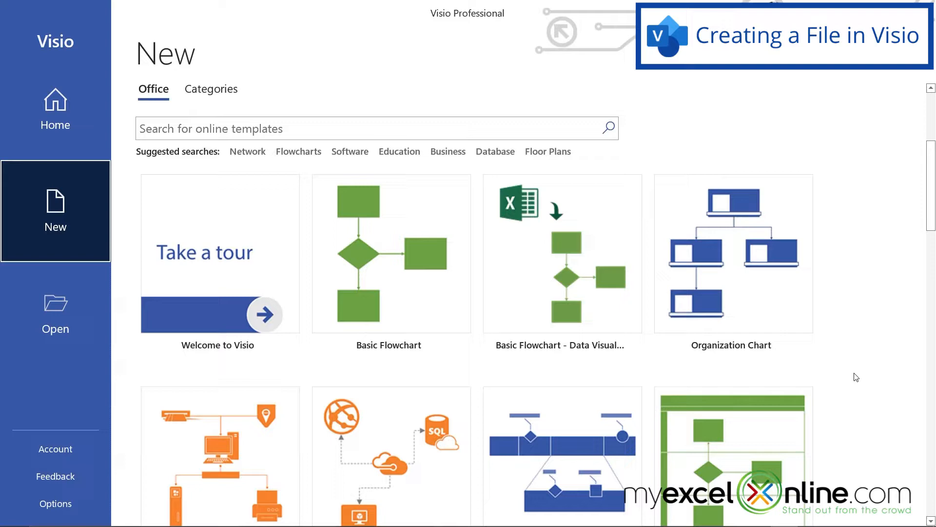
{"action": "scroll", "scroll_direction": "down", "scroll_amount": 3}
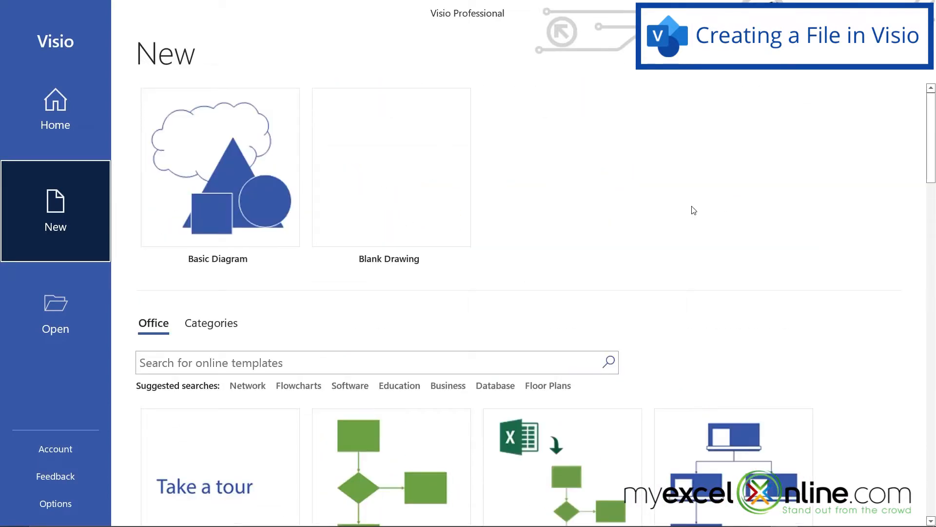
Step: Go to the Open page and browse the Documents folder for Visio files
{"action": "left_click", "coordinate": [55, 312]}
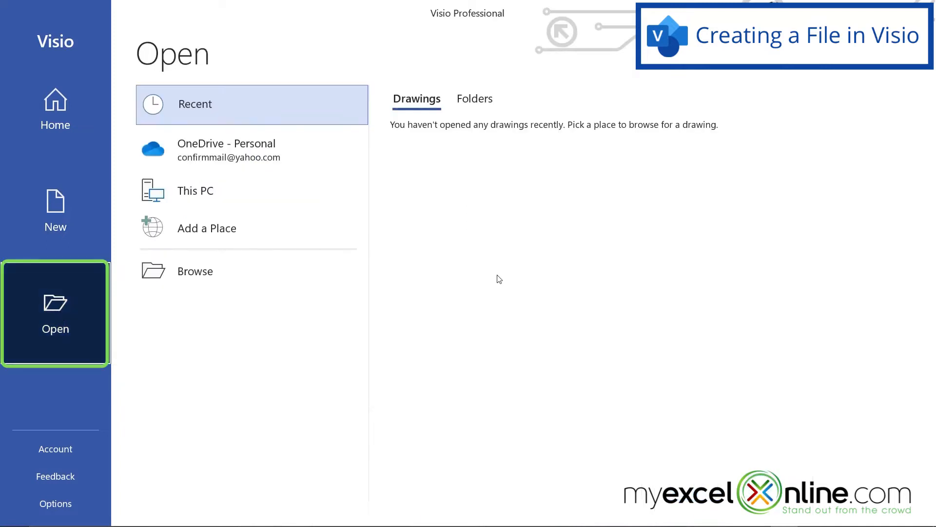
{"action": "mouse_move", "coordinate": [448, 305]}
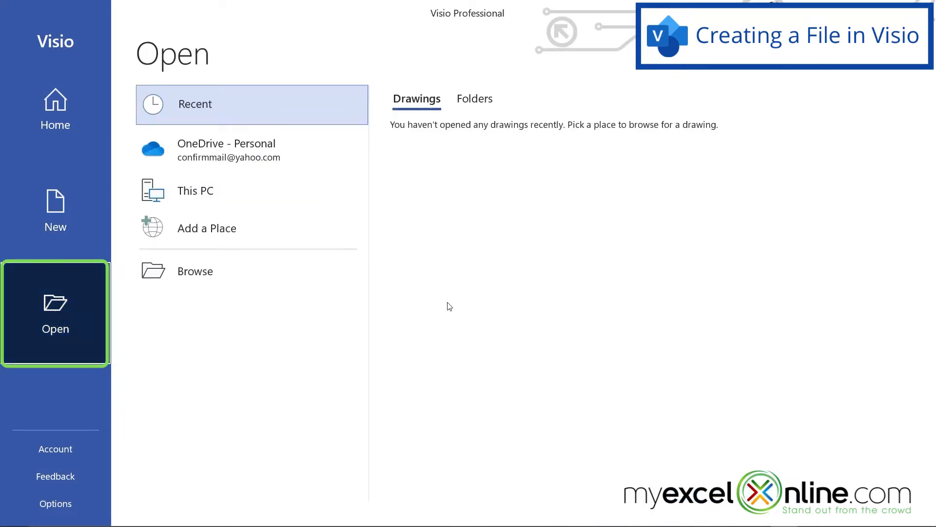
{"action": "mouse_move", "coordinate": [421, 341]}
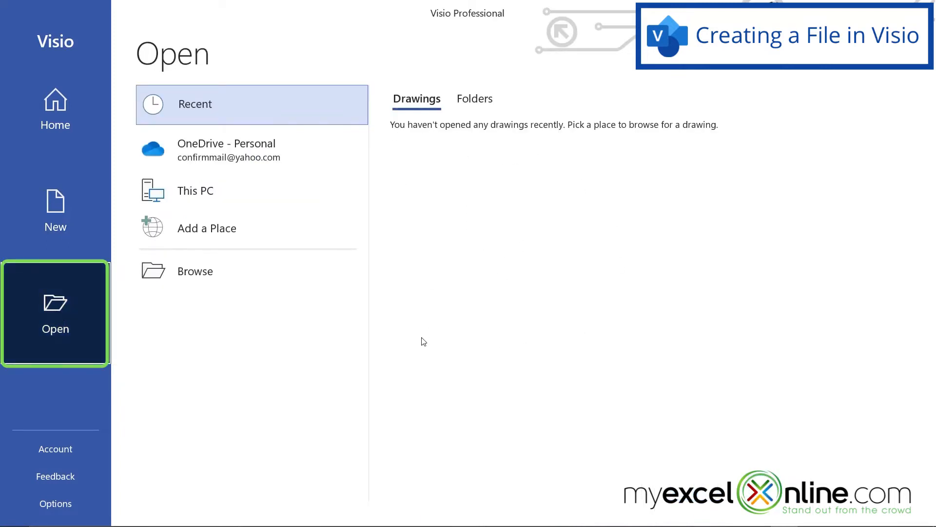
{"action": "mouse_move", "coordinate": [425, 250]}
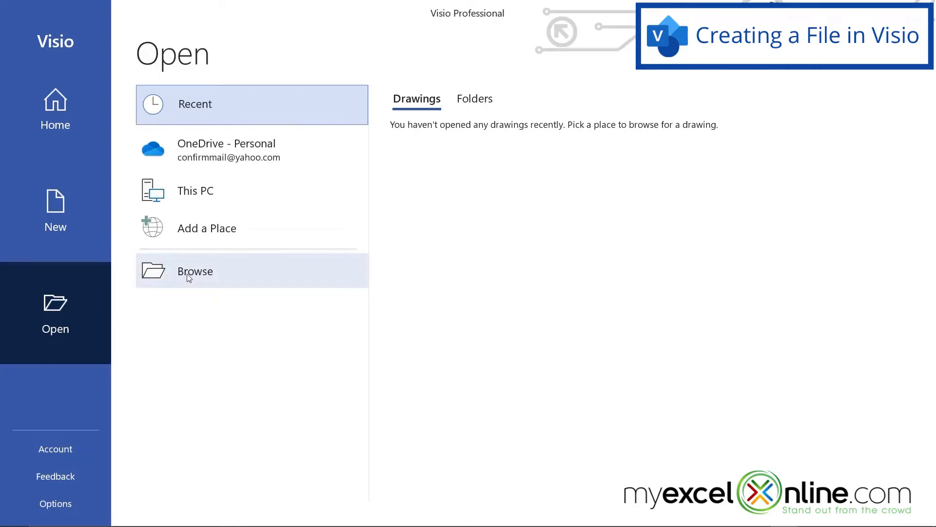
{"action": "left_click", "coordinate": [194, 271]}
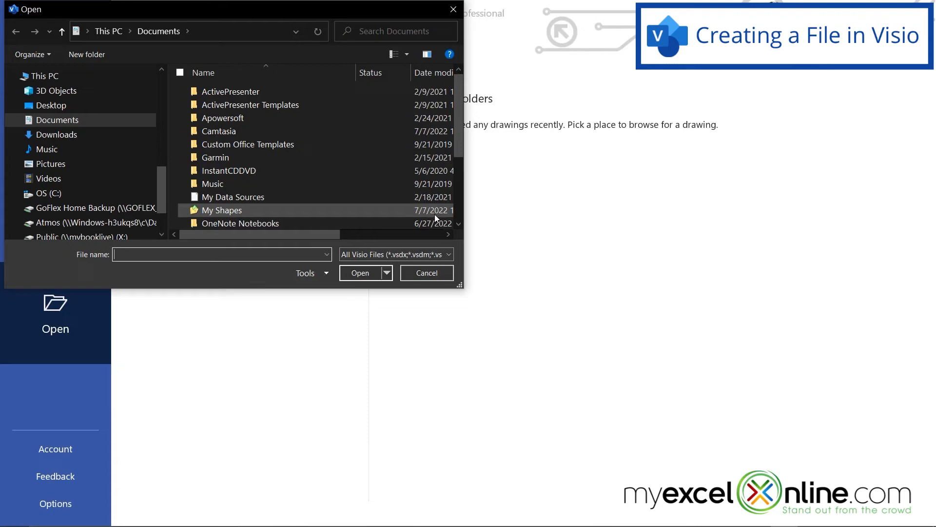
{"action": "mouse_move", "coordinate": [426, 276]}
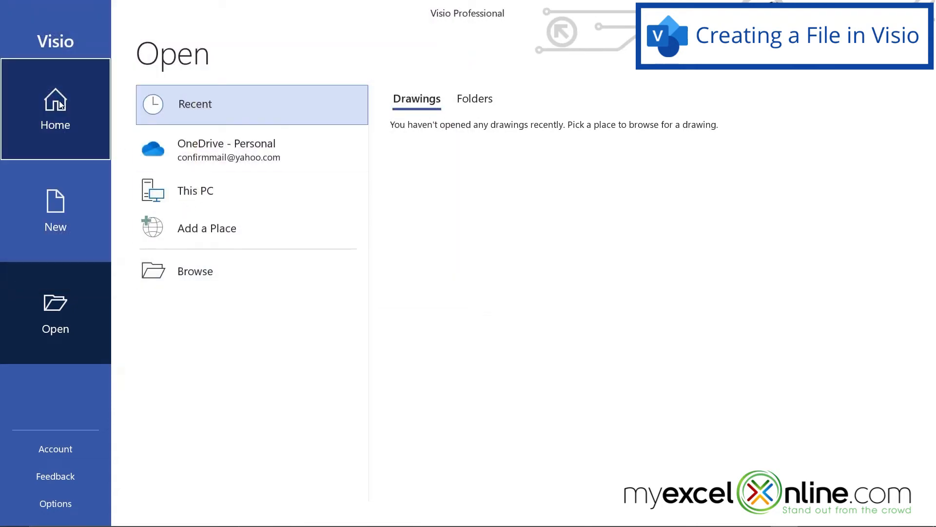
Step: From Home, create a new Blank Drawing using Metric Units
{"action": "left_click", "coordinate": [54, 108]}
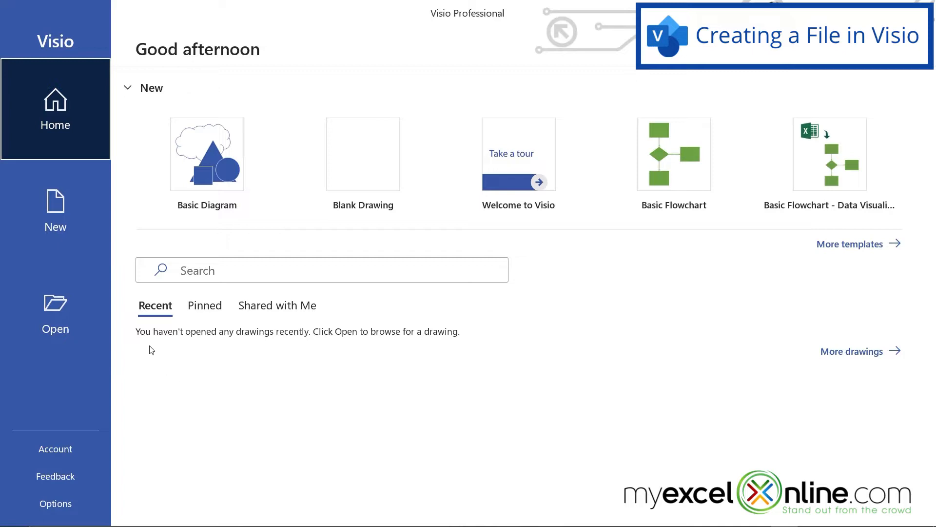
{"action": "mouse_move", "coordinate": [366, 360]}
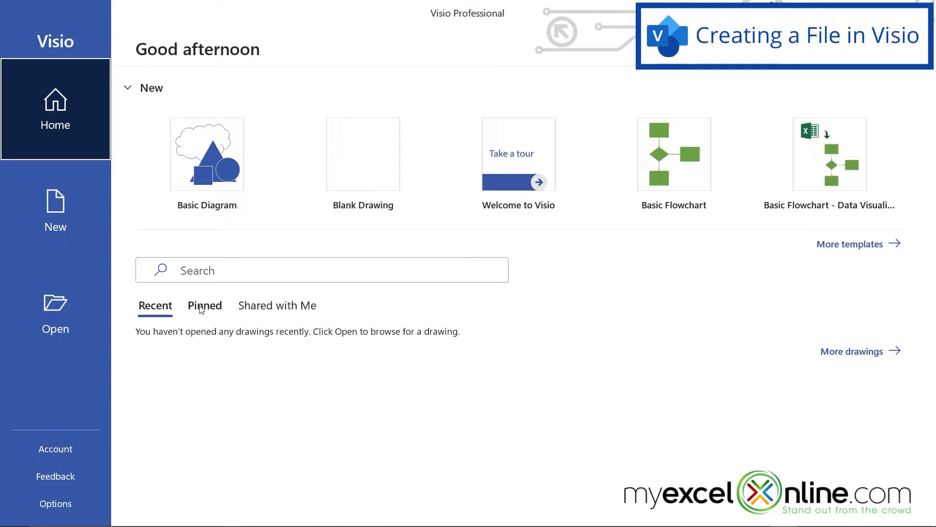
{"action": "mouse_move", "coordinate": [215, 336]}
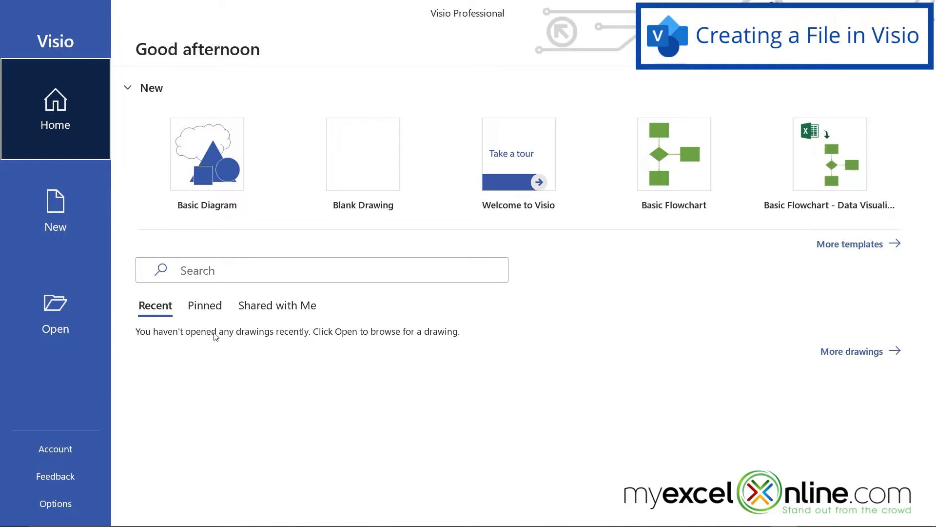
{"action": "mouse_move", "coordinate": [359, 152]}
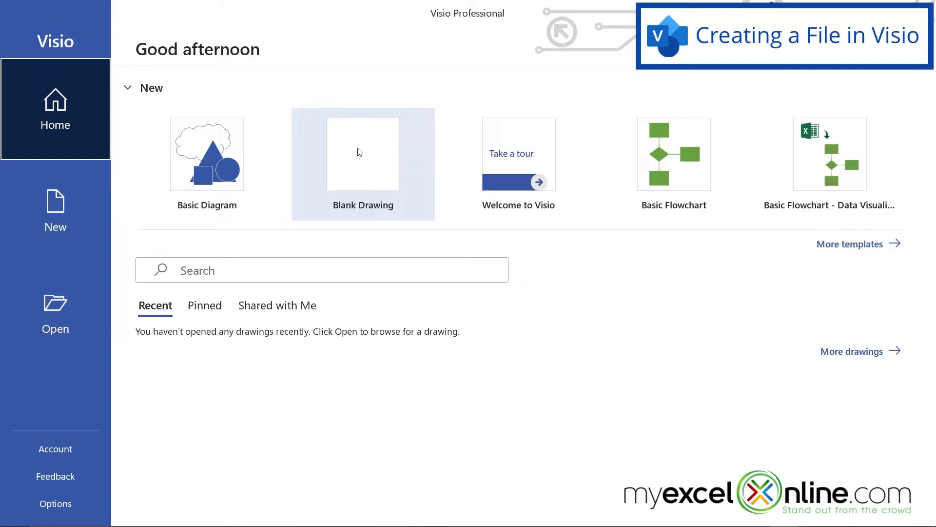
{"action": "left_click", "coordinate": [363, 155]}
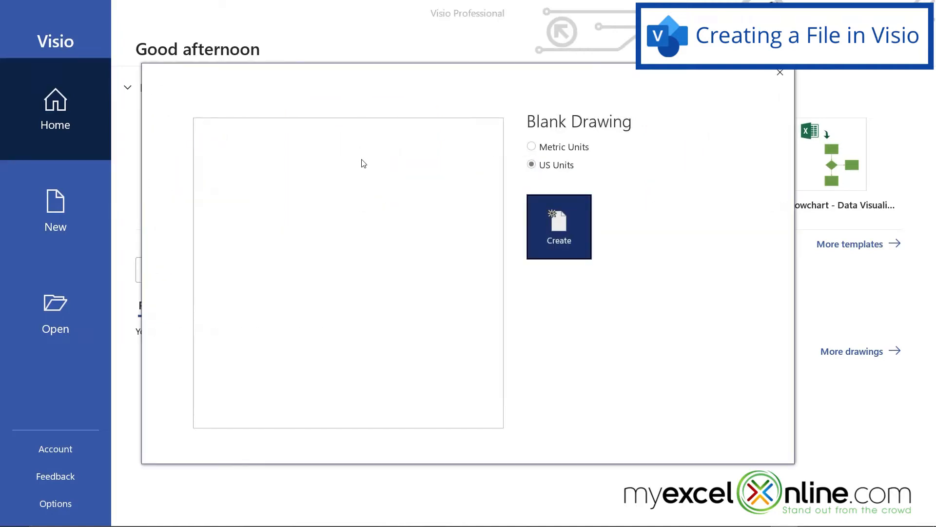
{"action": "mouse_move", "coordinate": [627, 133]}
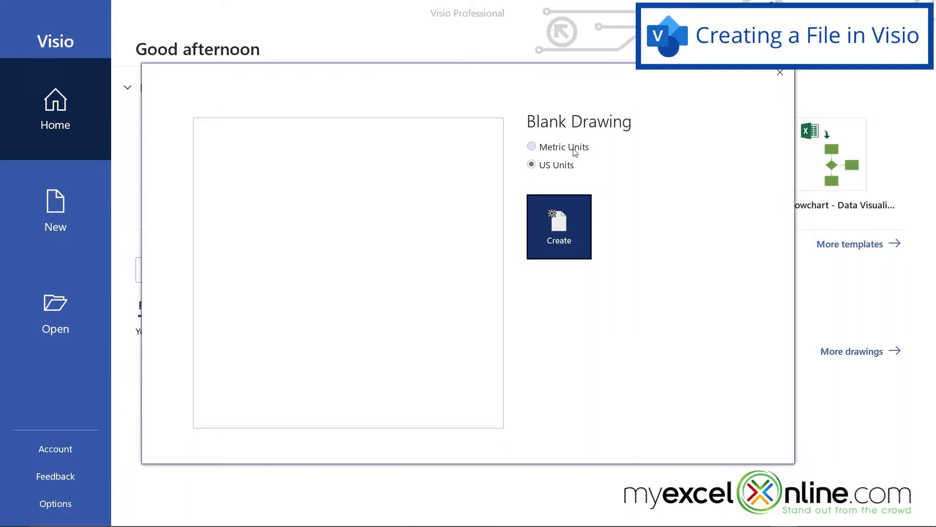
{"action": "left_click", "coordinate": [531, 147]}
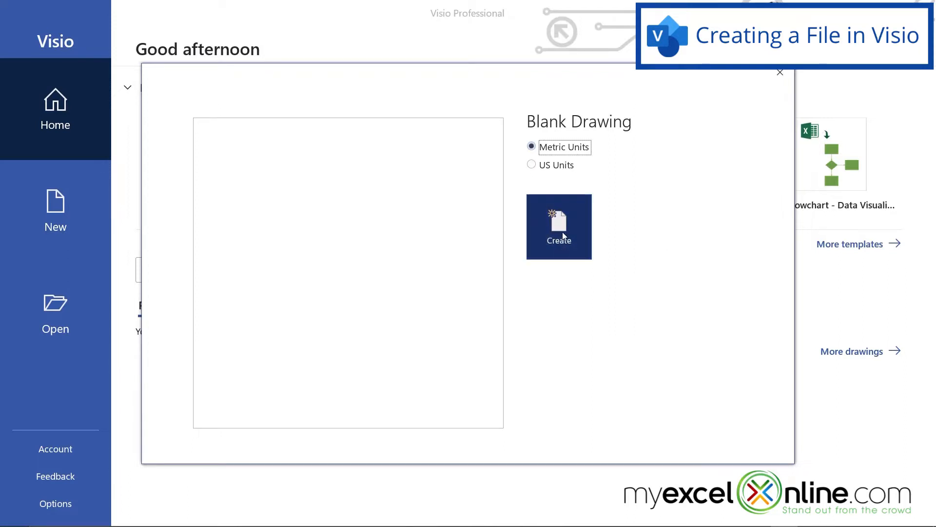
{"action": "left_click", "coordinate": [558, 227]}
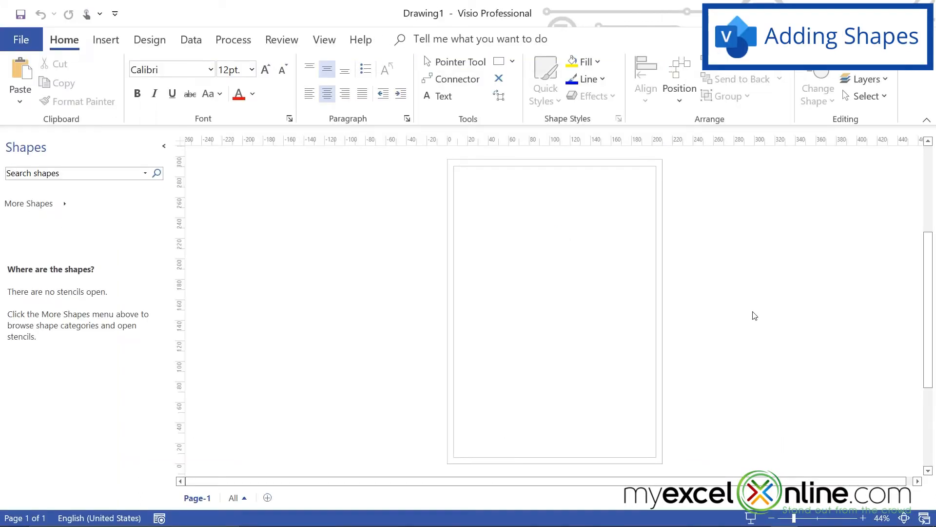
{"action": "mouse_move", "coordinate": [682, 341]}
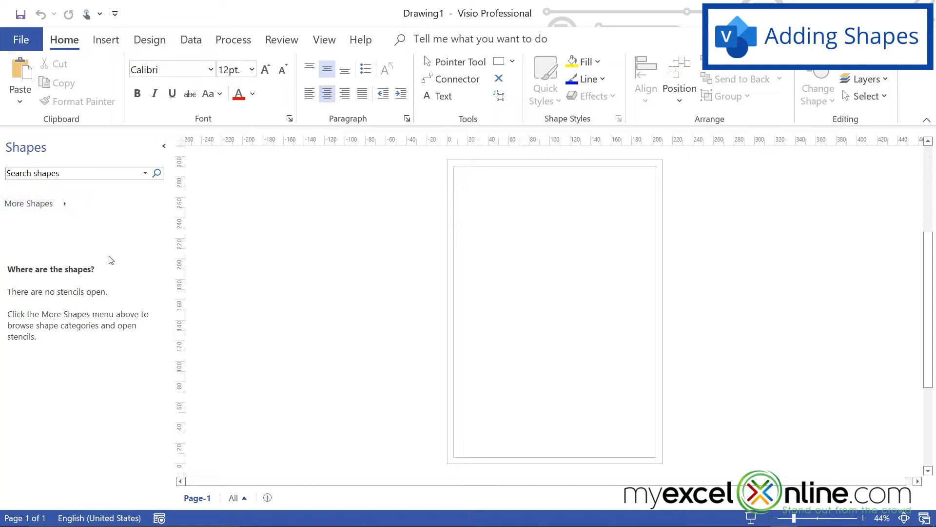
{"action": "mouse_move", "coordinate": [114, 244]}
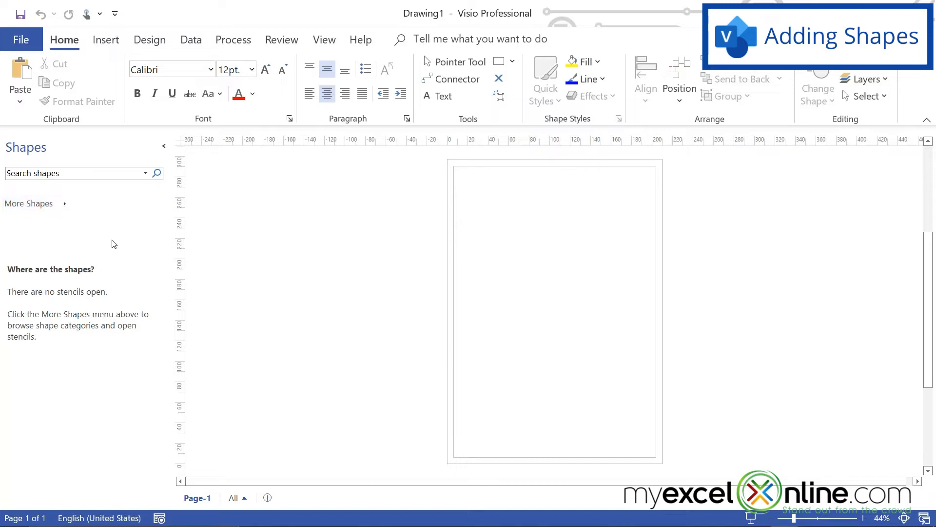
{"action": "mouse_move", "coordinate": [105, 223]}
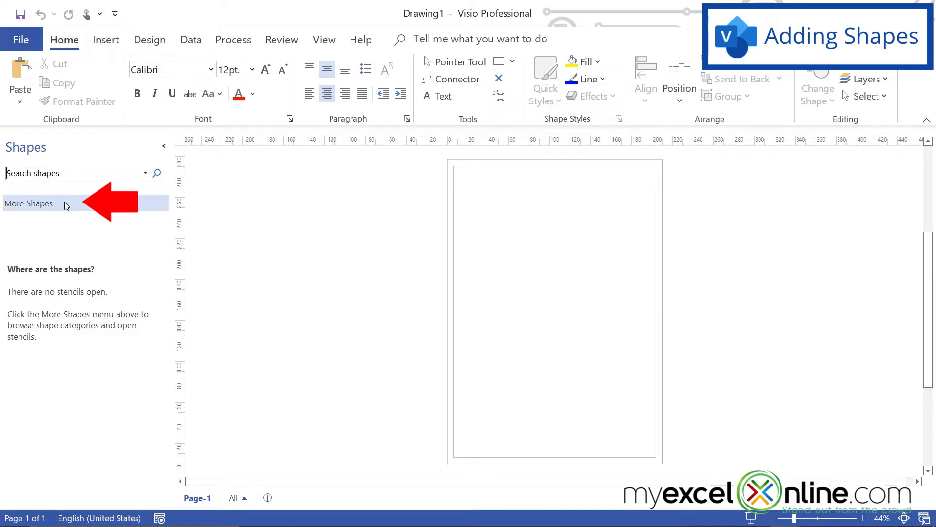
Step: Load the Basic Shapes stencil from the General category via More Shapes
{"action": "left_click", "coordinate": [28, 203]}
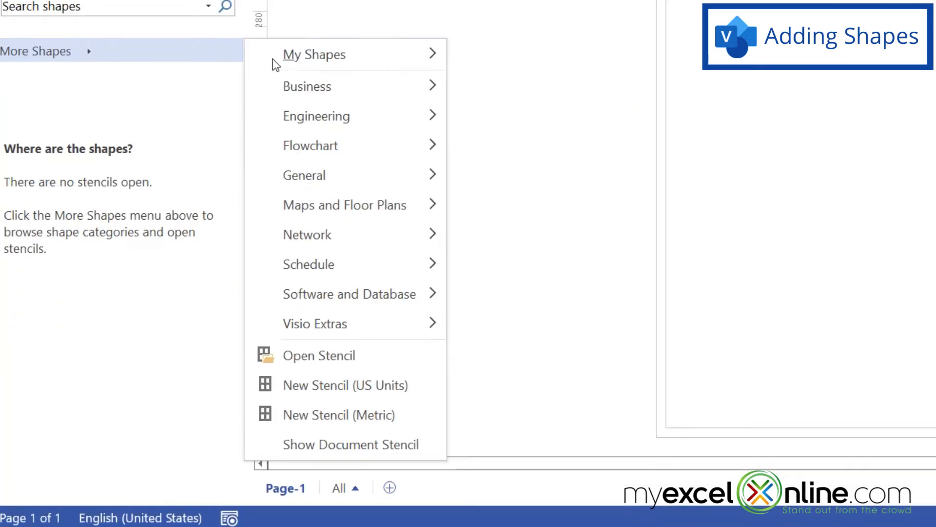
{"action": "mouse_move", "coordinate": [304, 175]}
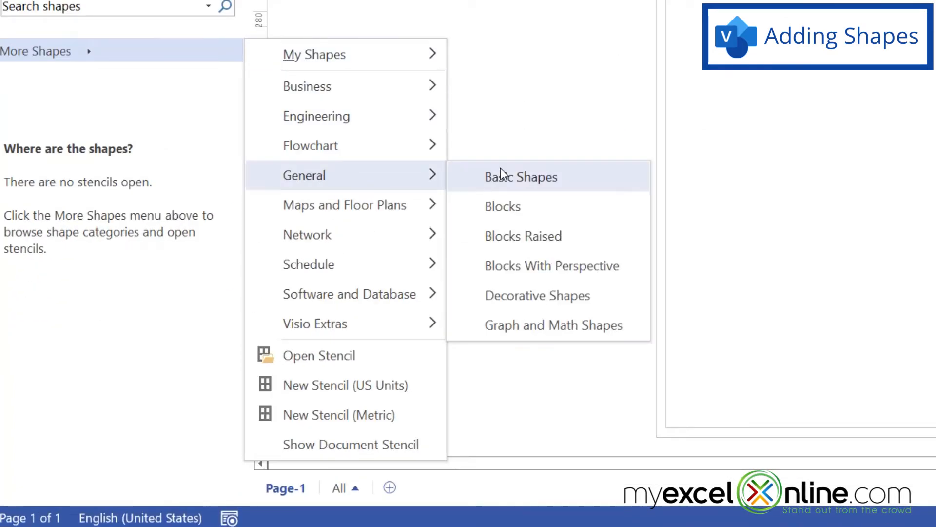
{"action": "left_click", "coordinate": [520, 176]}
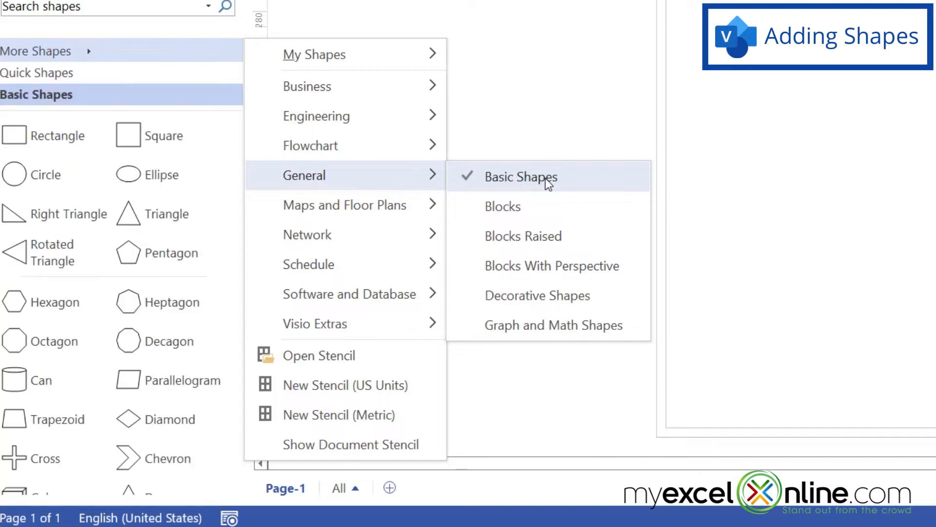
{"action": "mouse_move", "coordinate": [84, 482]}
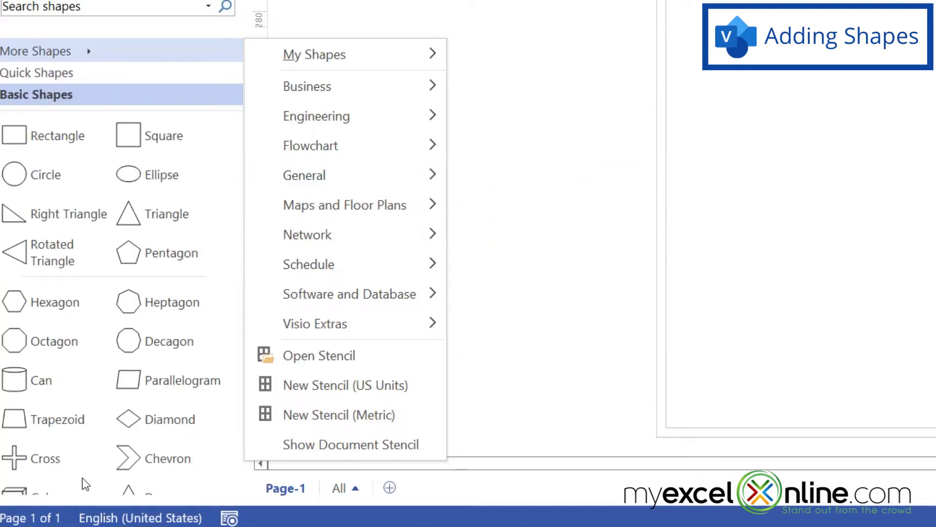
{"action": "mouse_move", "coordinate": [188, 147]}
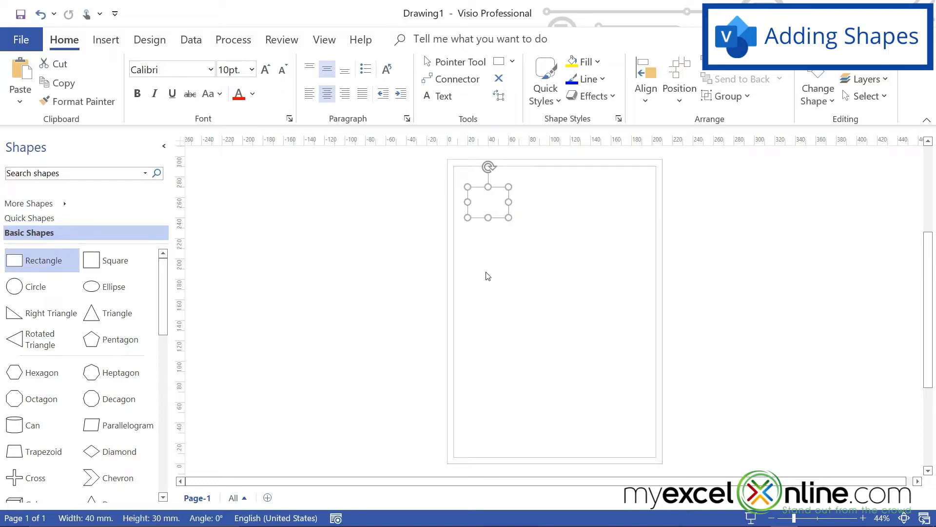
{"action": "mouse_move", "coordinate": [512, 256]}
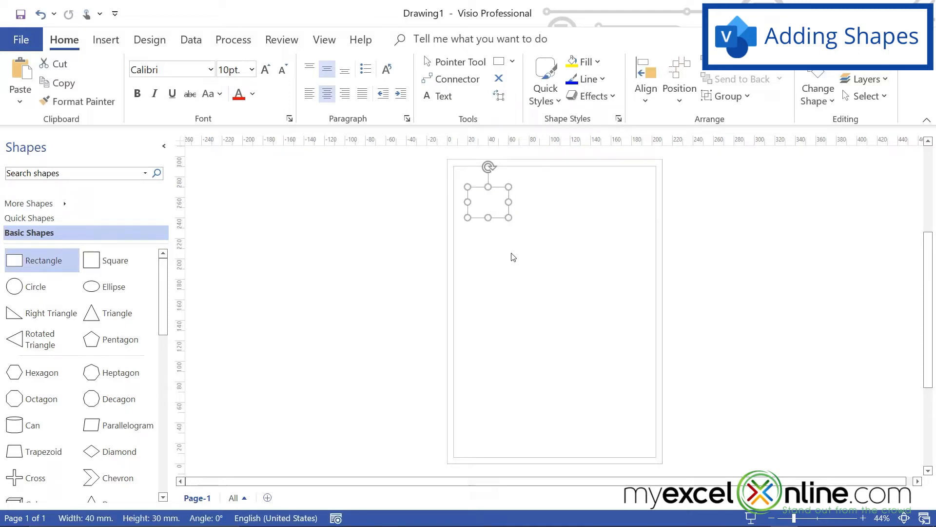
{"action": "mouse_move", "coordinate": [487, 271]}
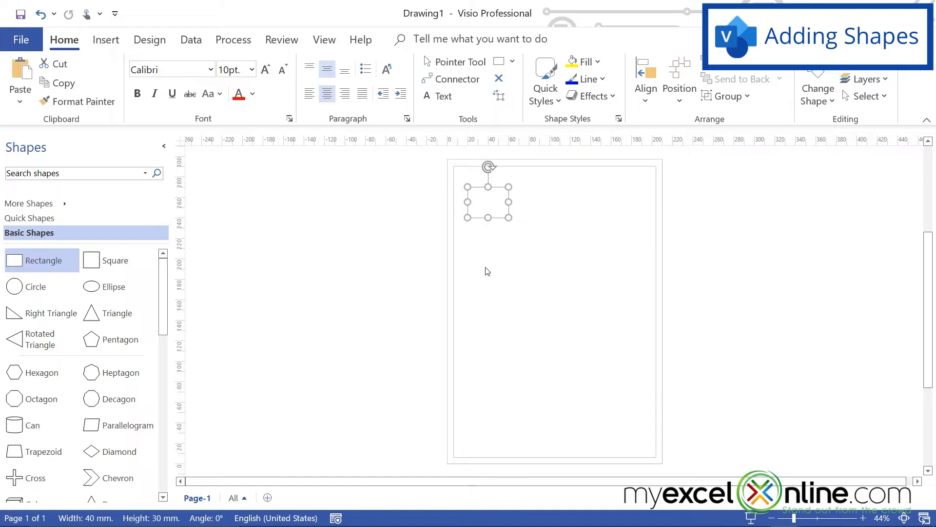
{"action": "mouse_move", "coordinate": [28, 287]}
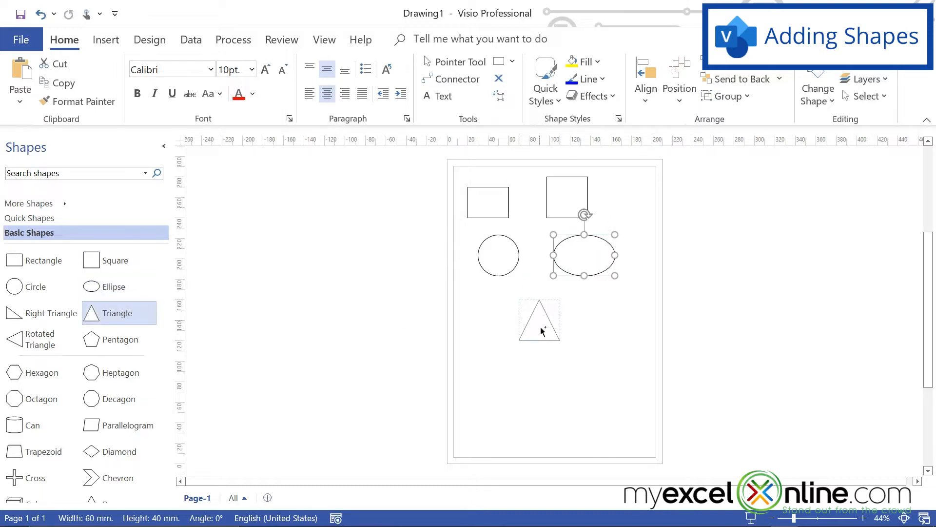
Step: Place a triangle on the page below the circle and ellipse
{"action": "left_click", "coordinate": [539, 320]}
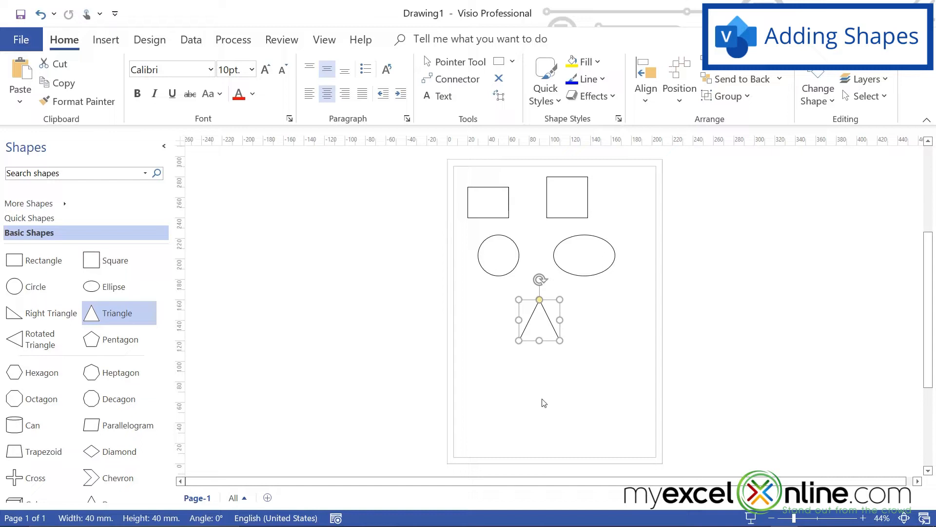
{"action": "mouse_move", "coordinate": [593, 398]}
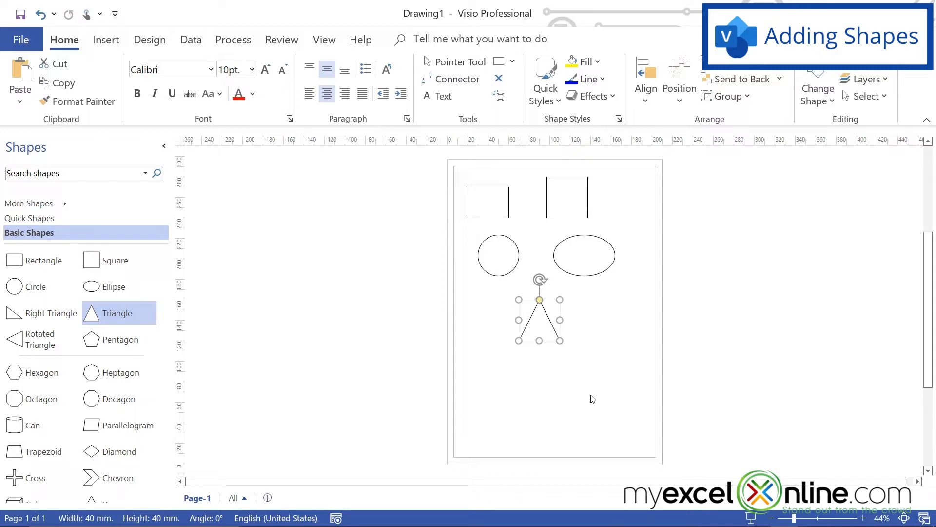
{"action": "mouse_move", "coordinate": [352, 305]}
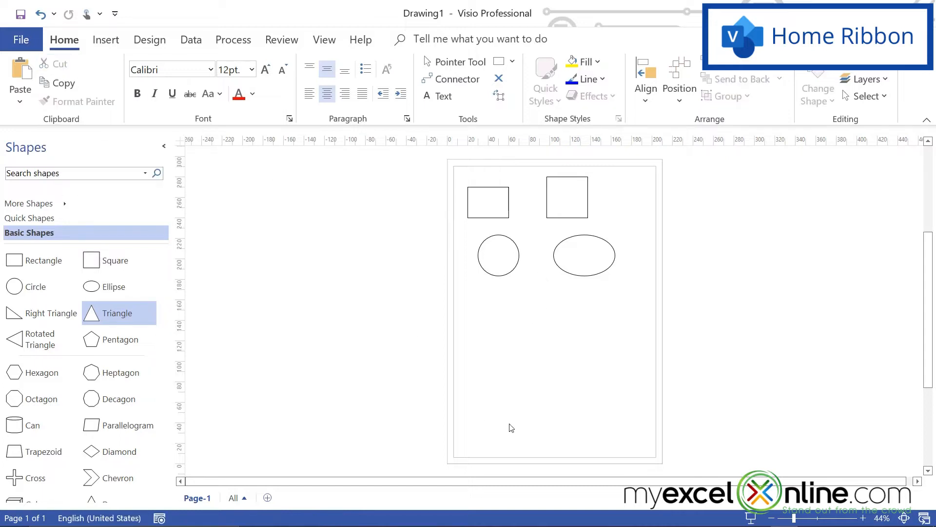
Step: Move the triangle to the bottom right and the circle to the lower left
{"action": "left_click_drag", "start_coordinate": [118, 312], "coordinate": [602, 397]}
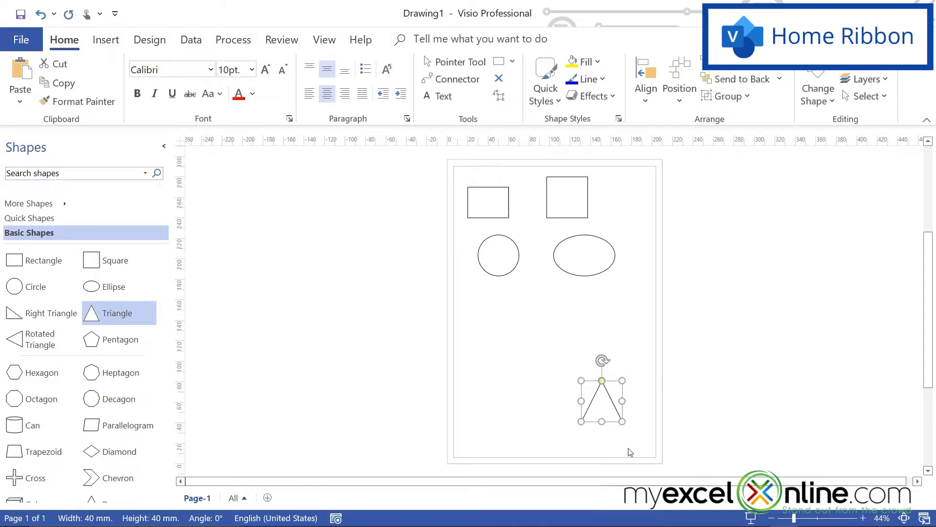
{"action": "mouse_move", "coordinate": [608, 417]}
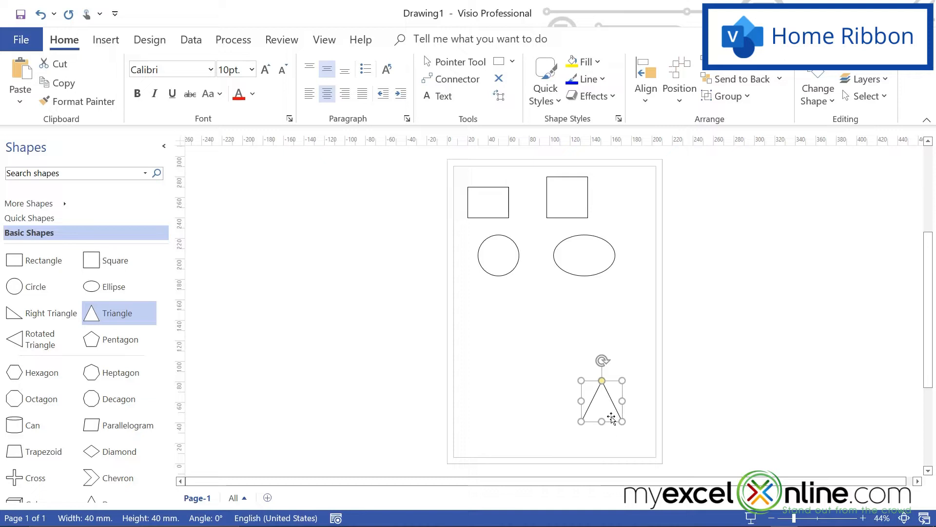
{"action": "mouse_move", "coordinate": [574, 367]}
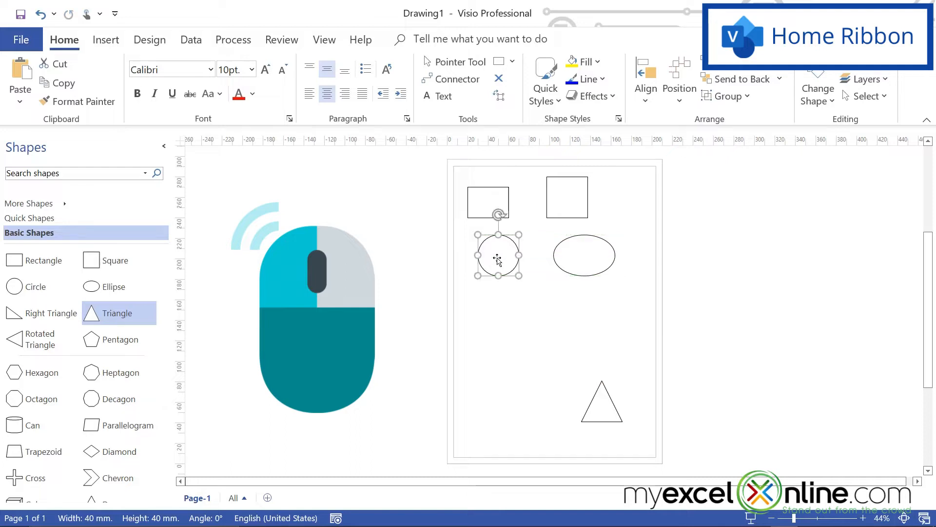
{"action": "left_click_drag", "start_coordinate": [497, 254], "coordinate": [504, 357]}
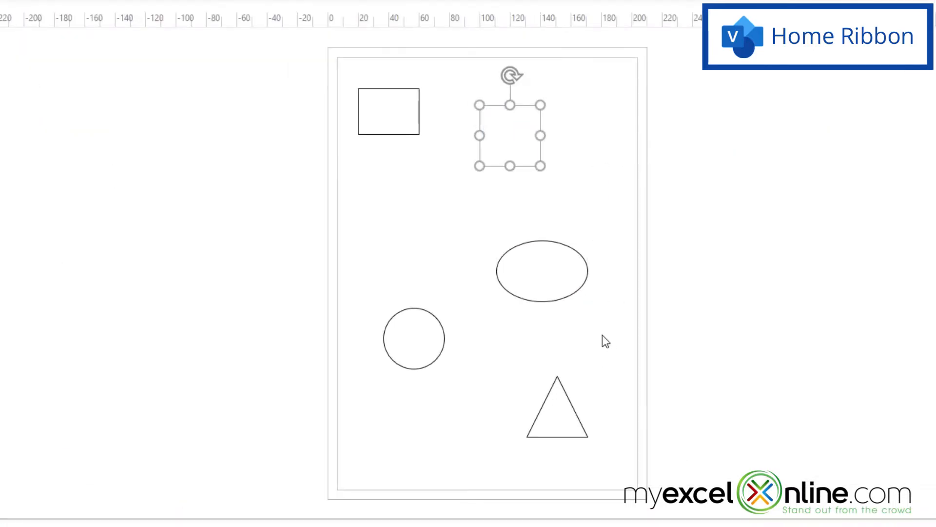
{"action": "mouse_move", "coordinate": [540, 118]}
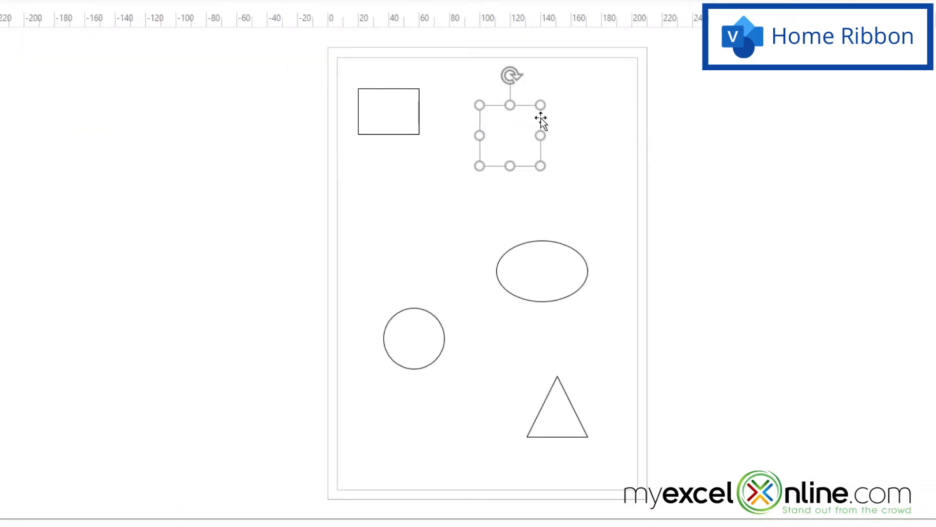
{"action": "mouse_move", "coordinate": [512, 129]}
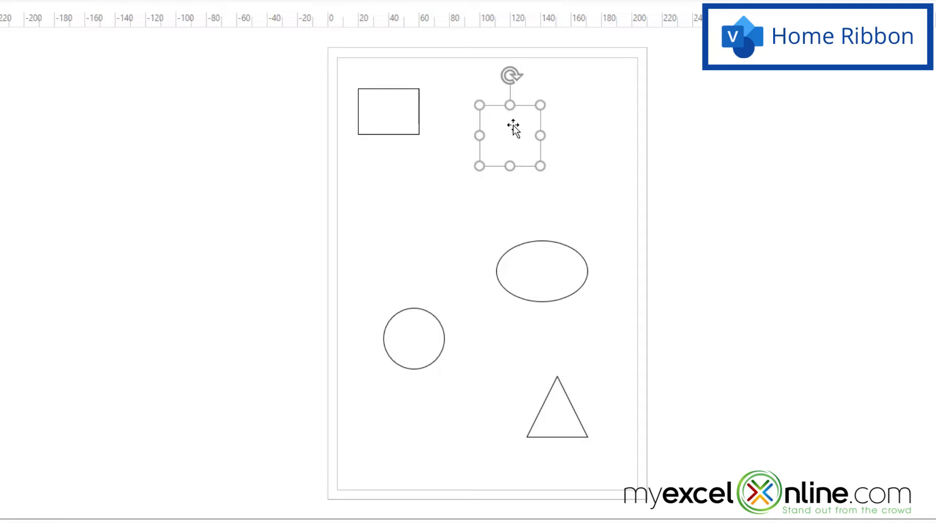
{"action": "mouse_move", "coordinate": [540, 167]}
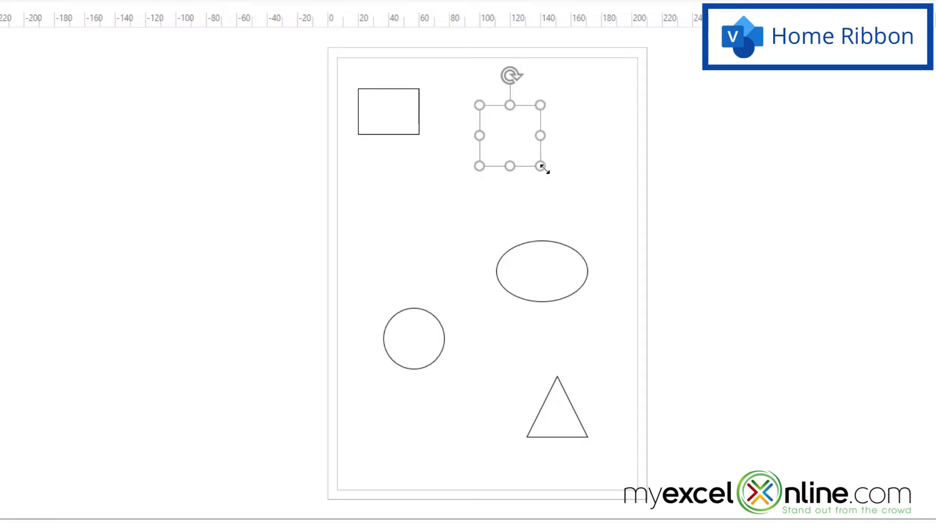
Step: Enlarge the square by its corner handle, then shrink it back near original size
{"action": "left_click_drag", "start_coordinate": [540, 166], "coordinate": [601, 227]}
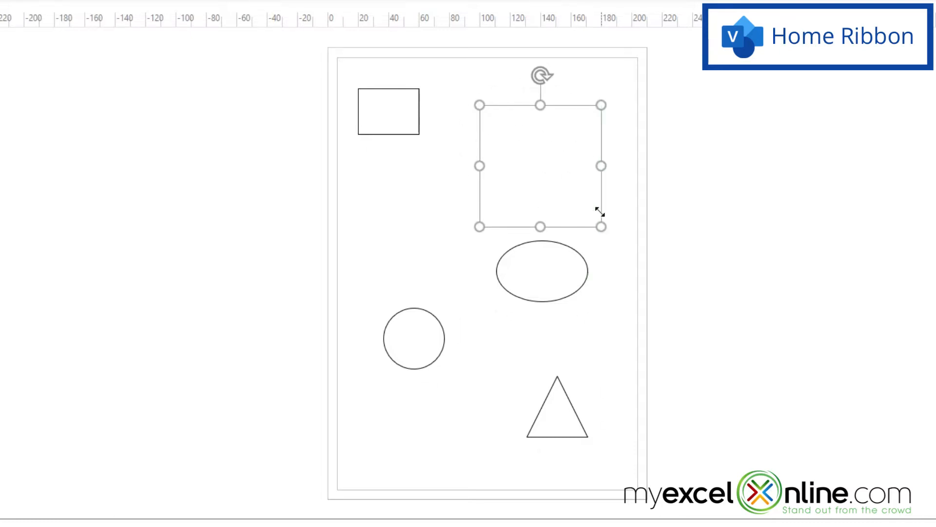
{"action": "left_click_drag", "start_coordinate": [599, 227], "coordinate": [569, 195]}
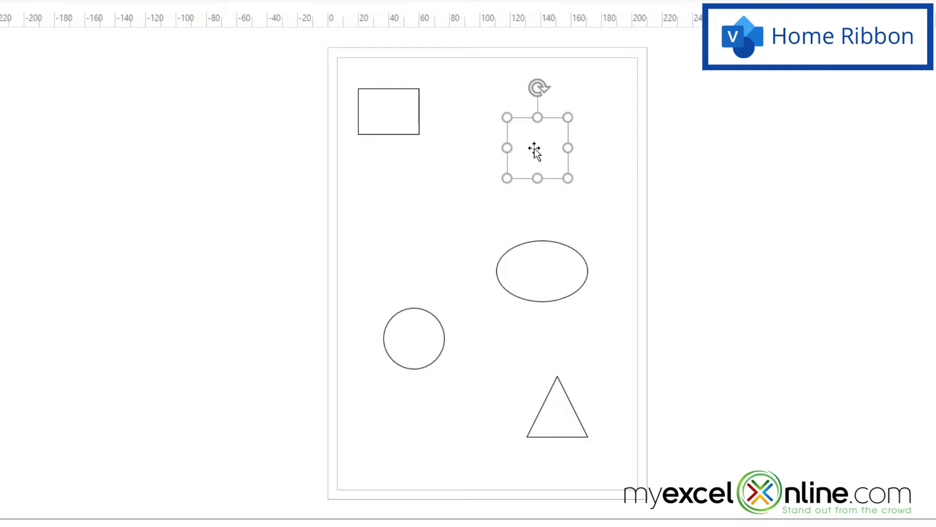
{"action": "mouse_move", "coordinate": [504, 148]}
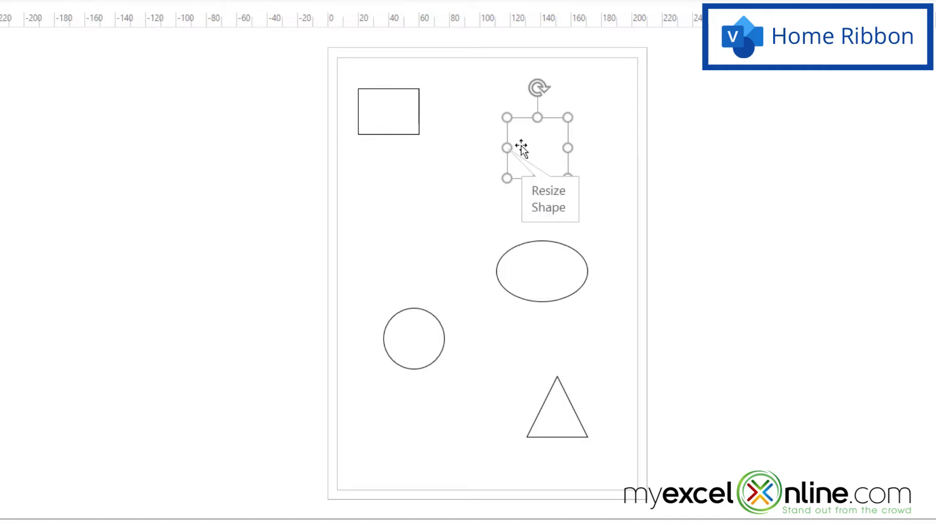
{"action": "mouse_move", "coordinate": [501, 146]}
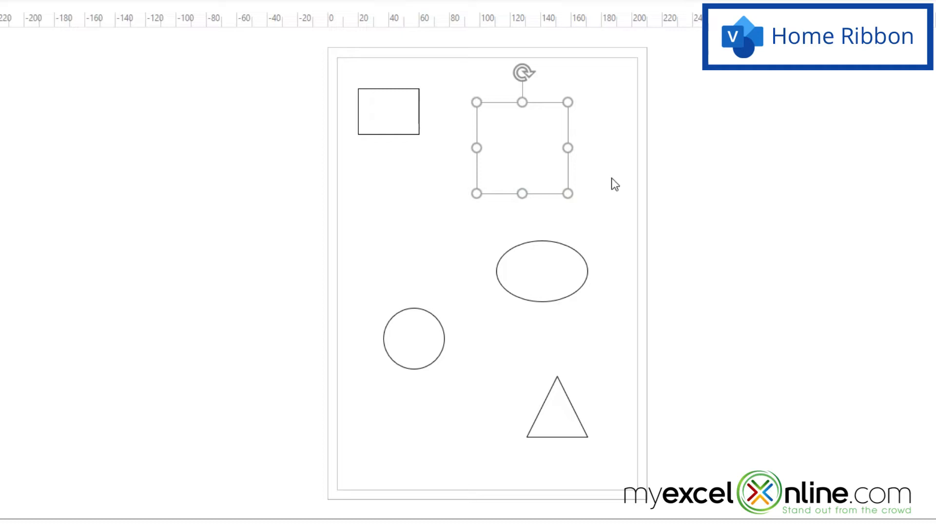
{"action": "mouse_move", "coordinate": [610, 209]}
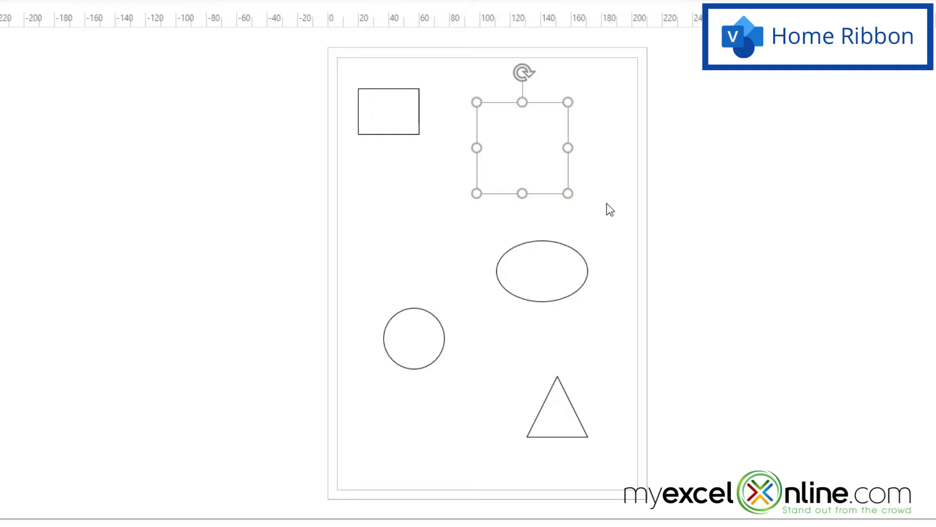
{"action": "mouse_move", "coordinate": [477, 194]}
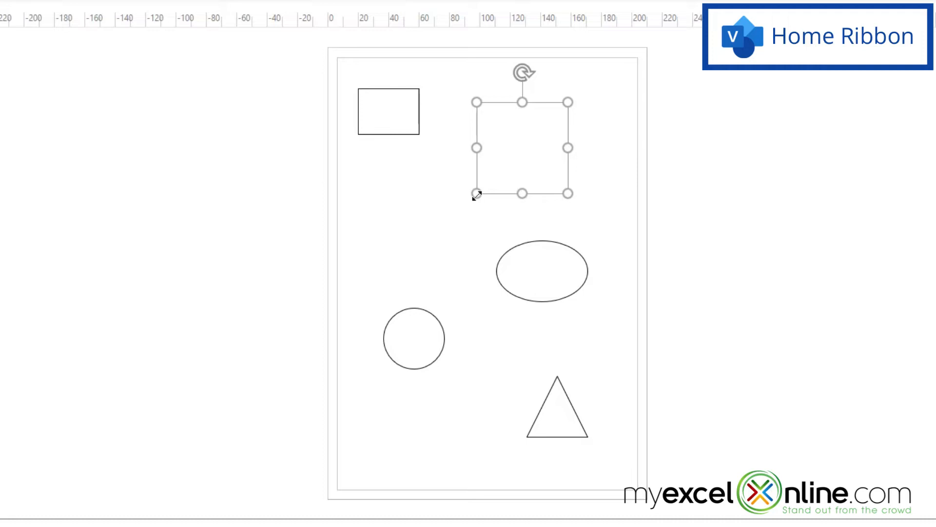
{"action": "mouse_move", "coordinate": [476, 192]}
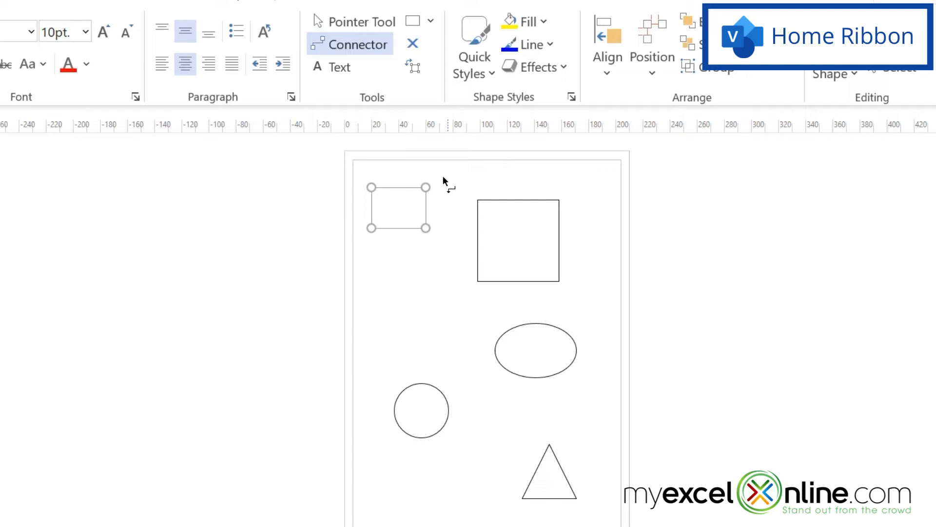
Step: Draw a connector from the rectangle to the circle's left-side connection point
{"action": "left_click", "coordinate": [397, 207]}
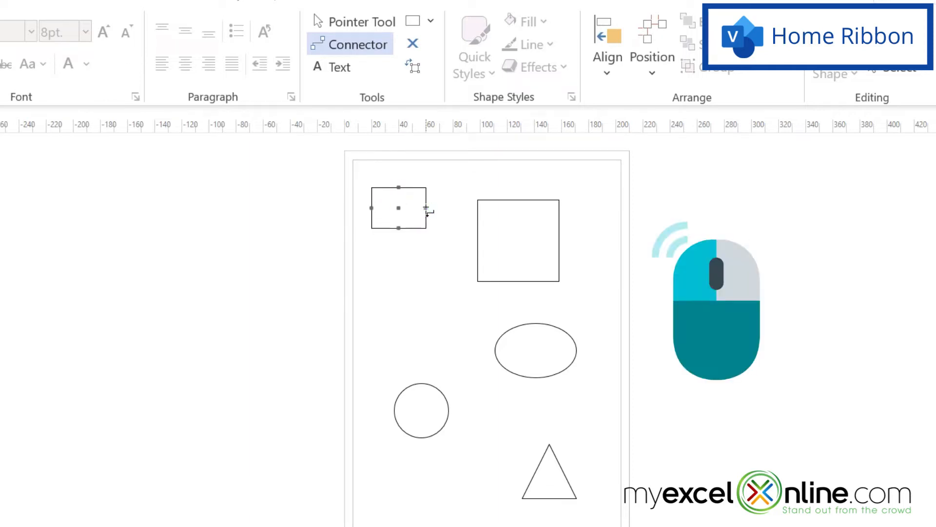
{"action": "left_click_drag", "start_coordinate": [424, 208], "coordinate": [420, 382]}
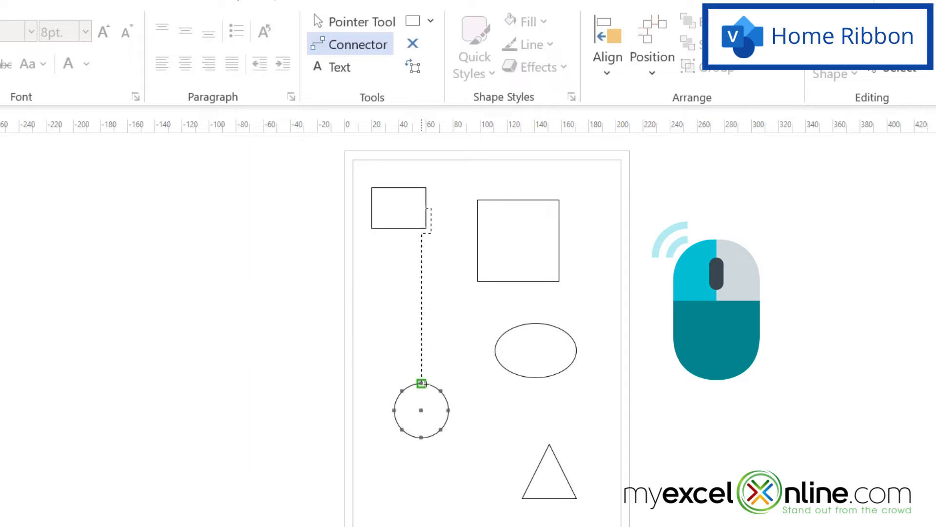
{"action": "mouse_move", "coordinate": [421, 383]}
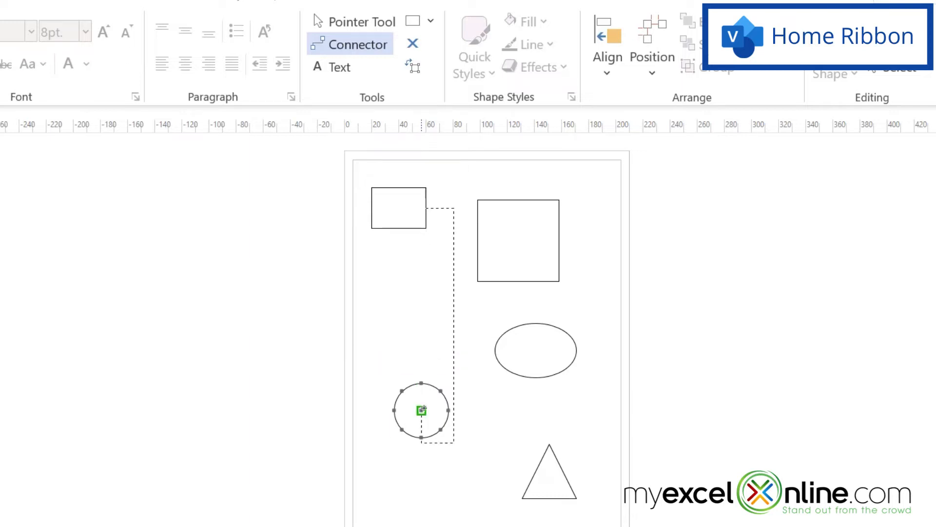
{"action": "mouse_move", "coordinate": [422, 411]}
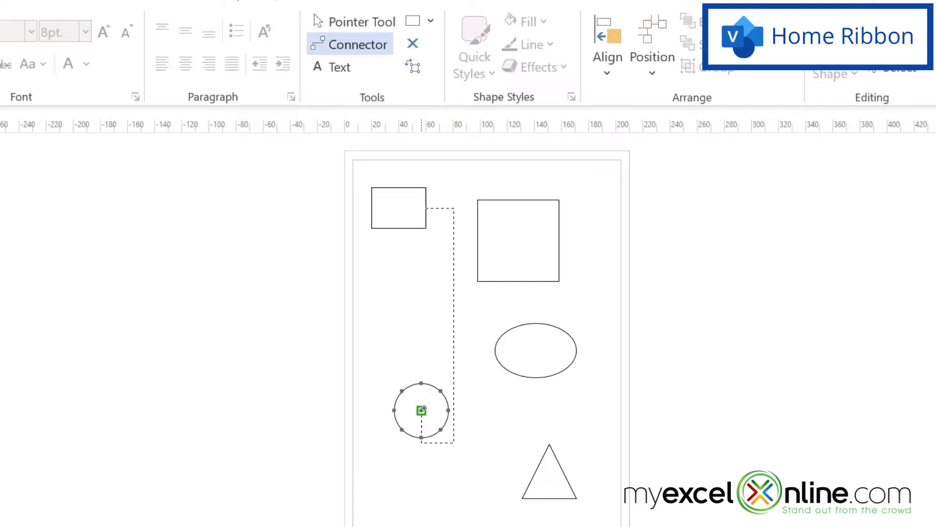
{"action": "left_click_drag", "start_coordinate": [422, 411], "coordinate": [394, 411]}
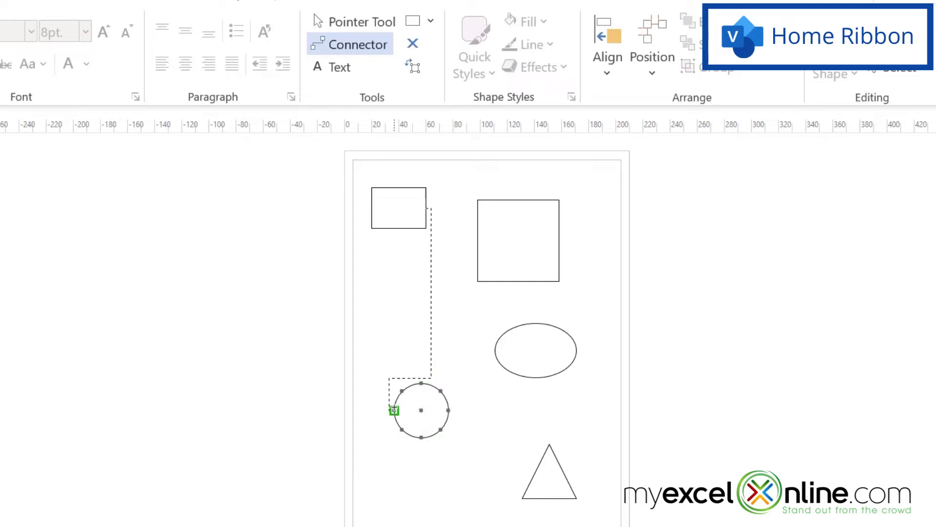
{"action": "mouse_move", "coordinate": [394, 410]}
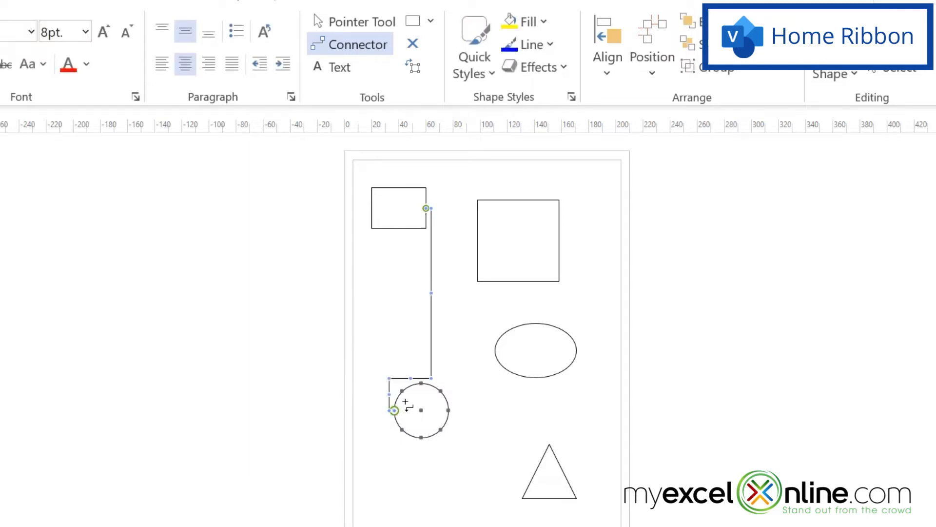
{"action": "left_click", "coordinate": [420, 410]}
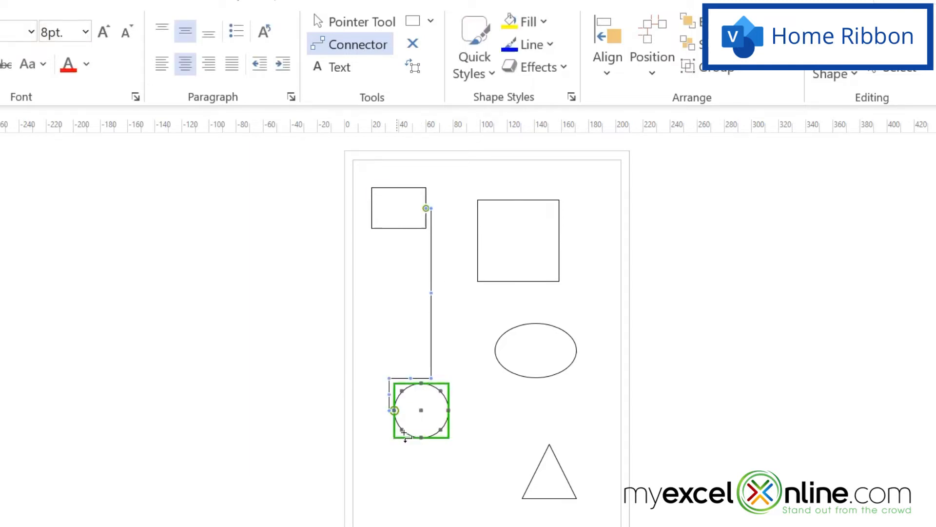
{"action": "left_click", "coordinate": [362, 22]}
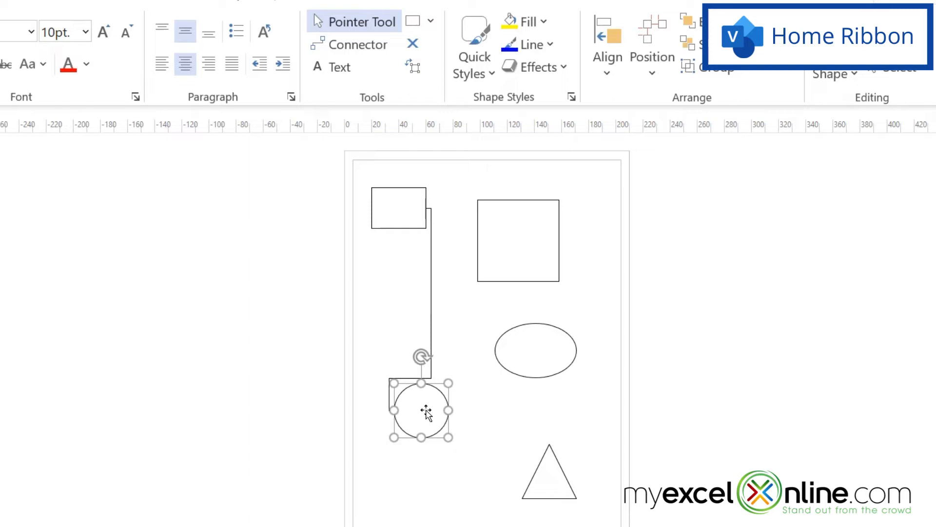
Step: Drag the circle around and settle it level with the ellipse, connector staying attached
{"action": "left_click_drag", "start_coordinate": [421, 408], "coordinate": [470, 490]}
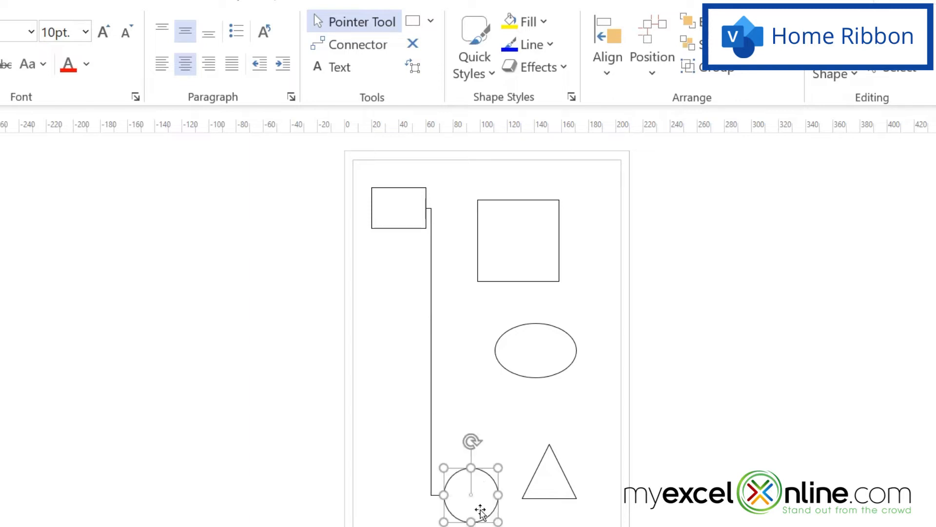
{"action": "left_click_drag", "start_coordinate": [470, 493], "coordinate": [398, 350]}
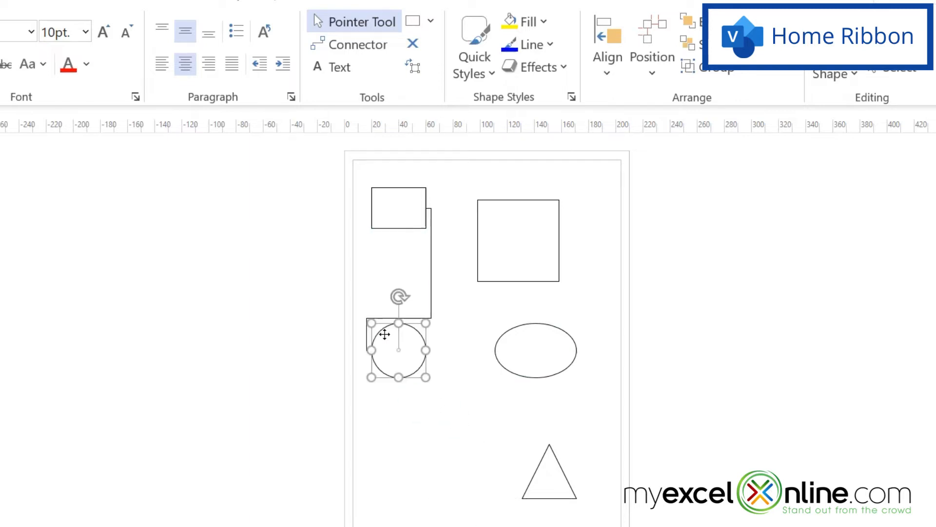
{"action": "left_click_drag", "start_coordinate": [397, 349], "coordinate": [445, 441]}
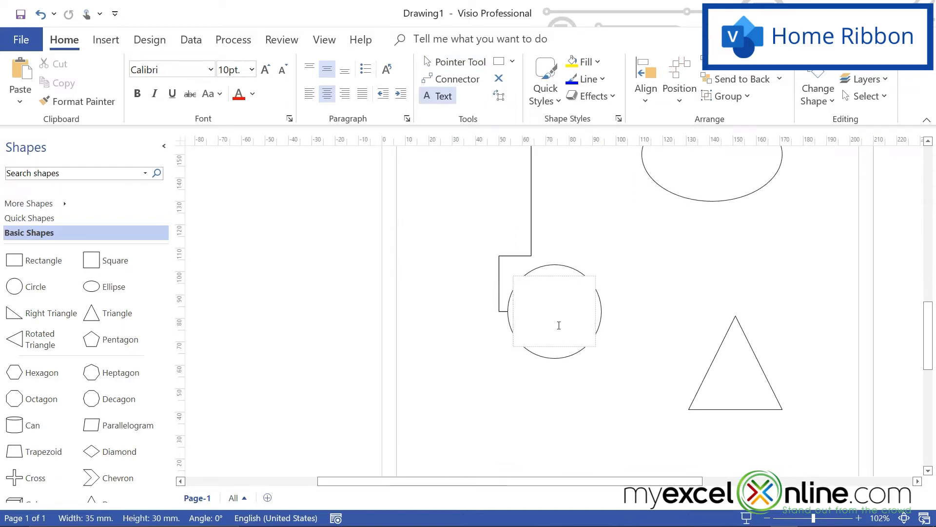
Step: Label the circle 'My Circle' with coloured, 18 pt, bold text
{"action": "type", "text": "My Circle"}
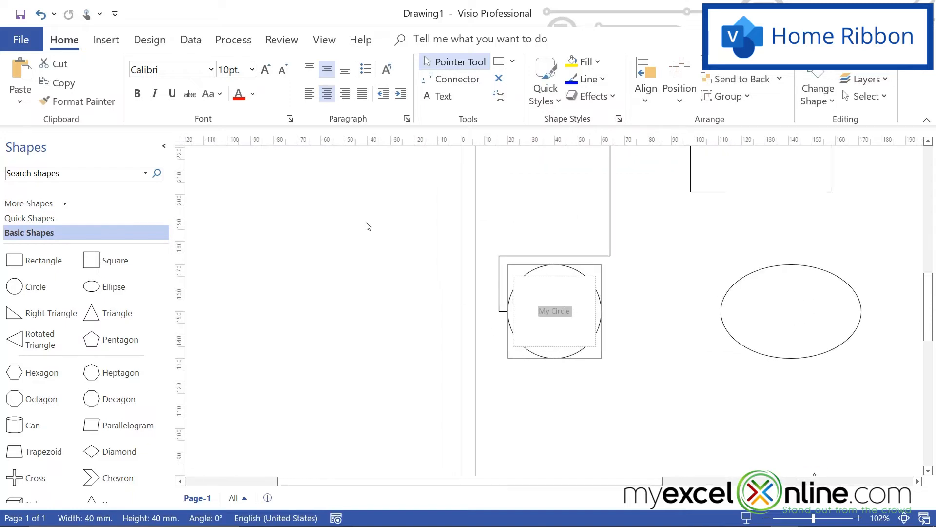
{"action": "left_click", "coordinate": [251, 93]}
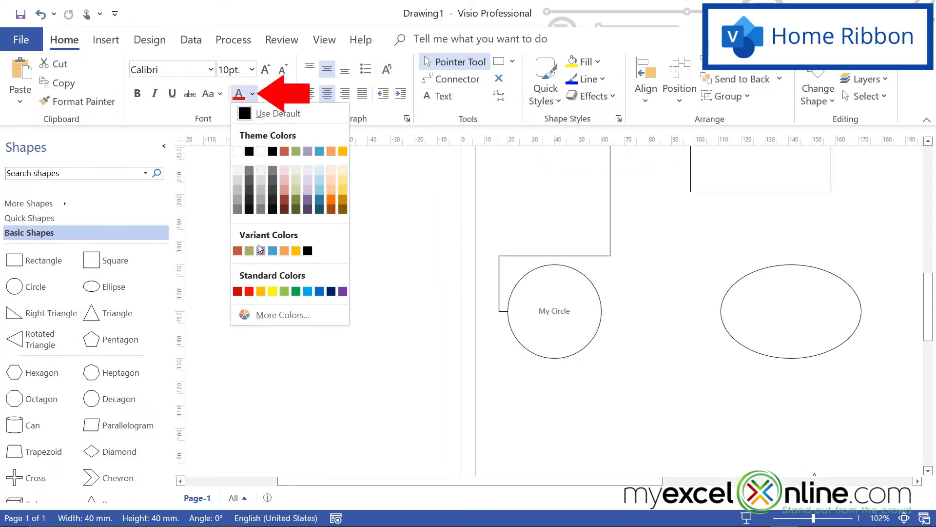
{"action": "left_click", "coordinate": [307, 291]}
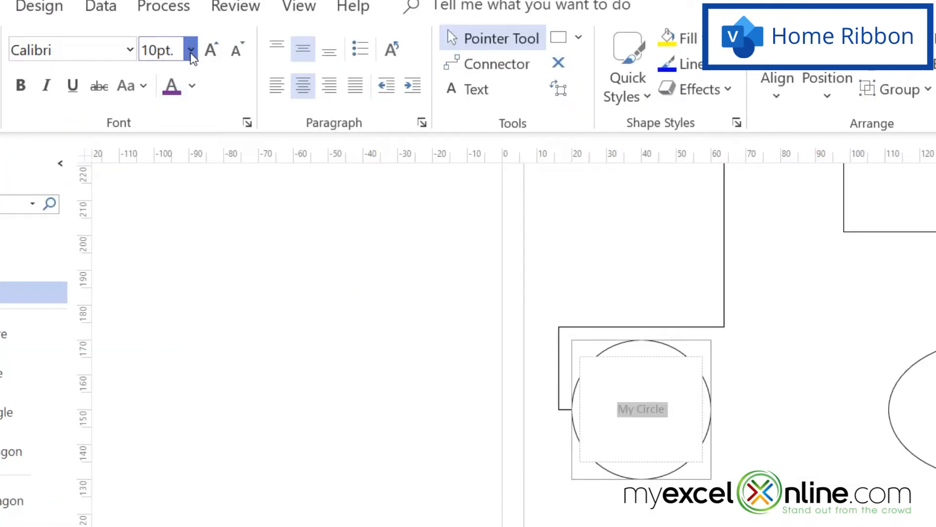
{"action": "left_click", "coordinate": [190, 50]}
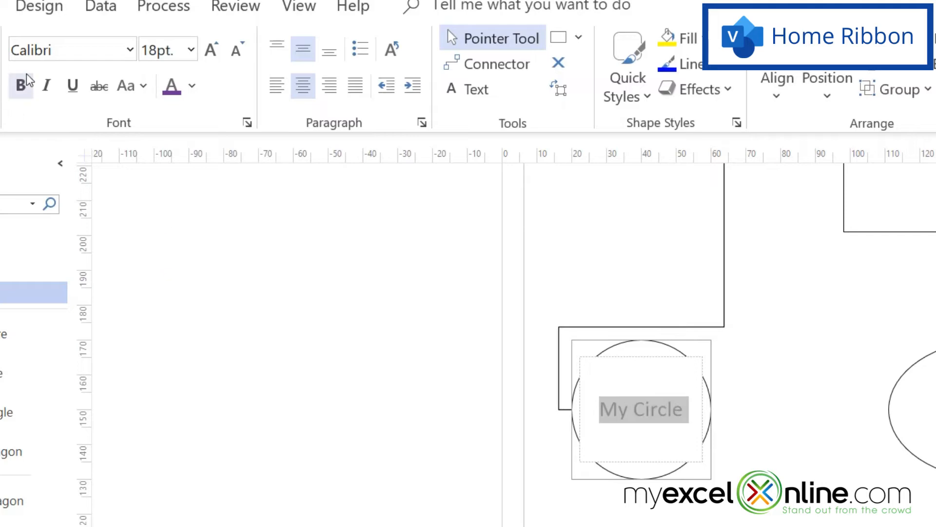
{"action": "left_click", "coordinate": [47, 85]}
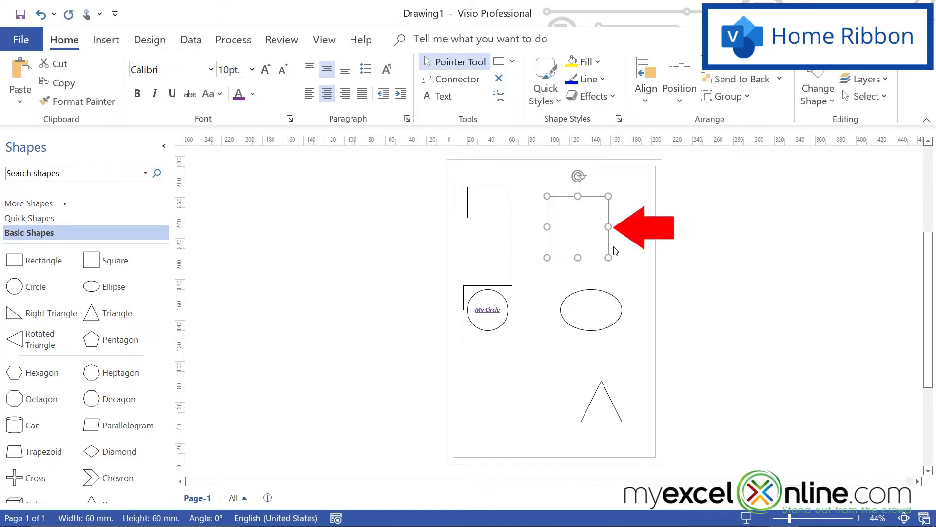
Step: Select the upper-right square and bring up its outline colour choices
{"action": "left_click", "coordinate": [594, 61]}
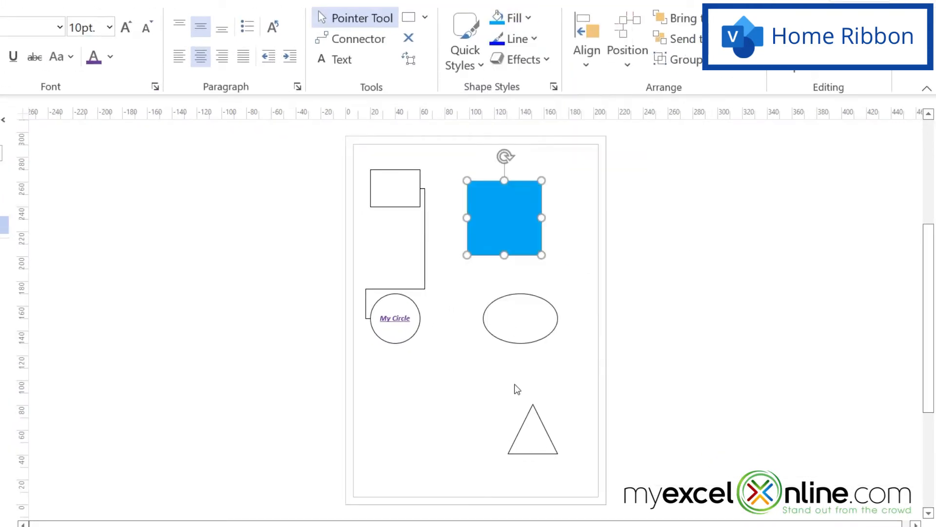
{"action": "left_click", "coordinate": [516, 40]}
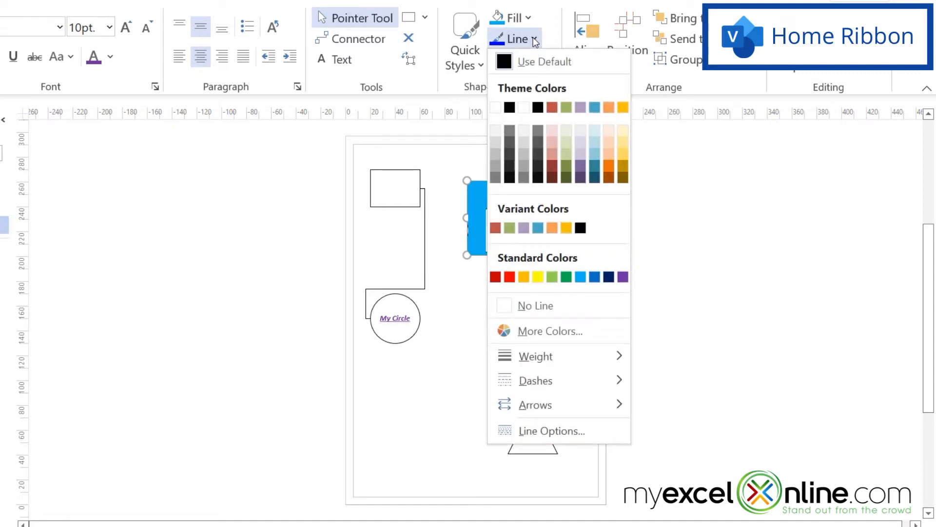
{"action": "mouse_move", "coordinate": [588, 227]}
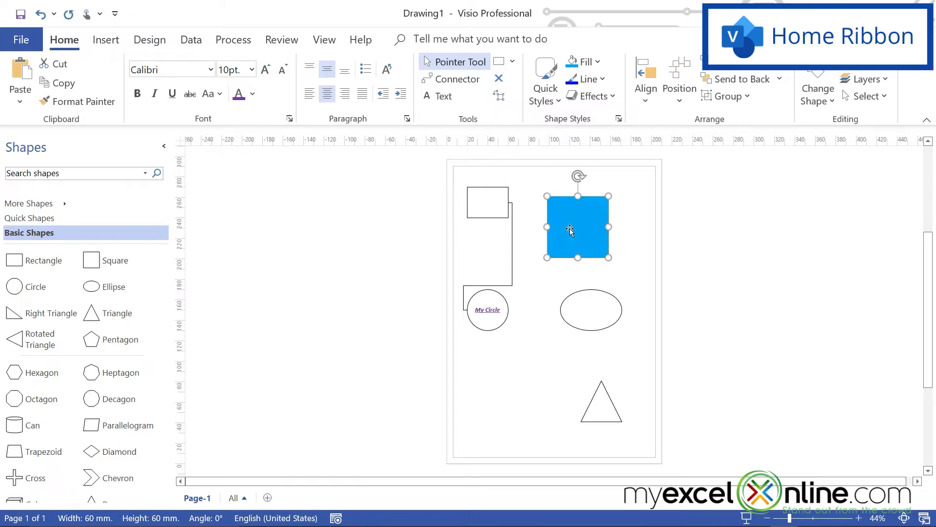
{"action": "mouse_move", "coordinate": [577, 206]}
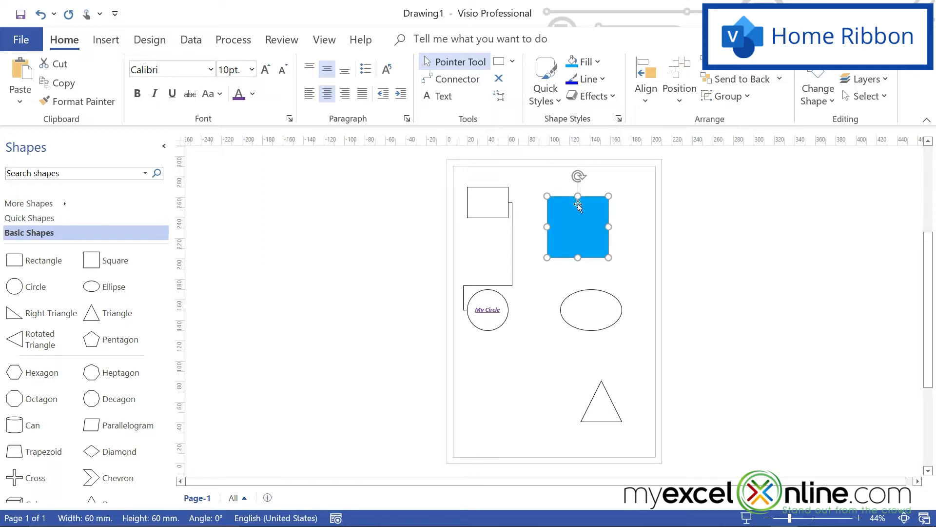
{"action": "mouse_move", "coordinate": [576, 214]}
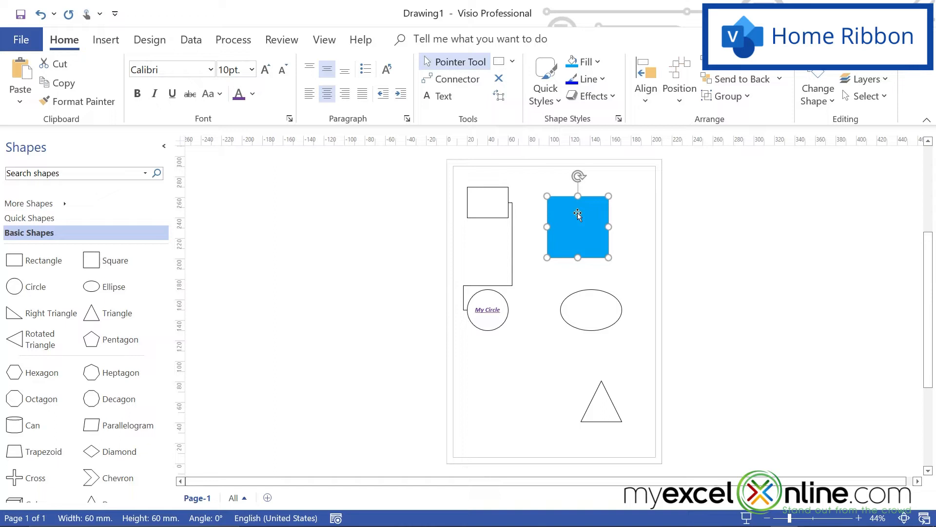
Step: Shift-select the ellipse with the square and align their centres
{"action": "key", "text": "shift"}
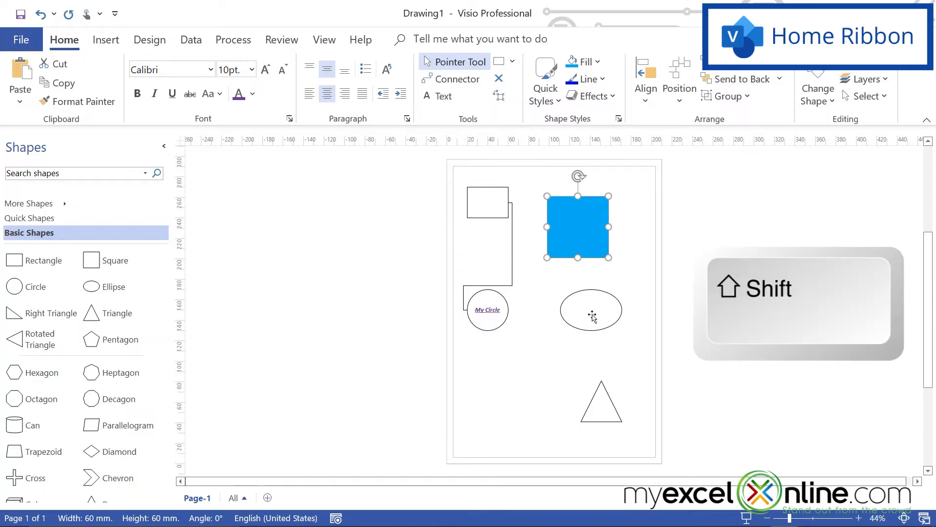
{"action": "left_click", "coordinate": [590, 309]}
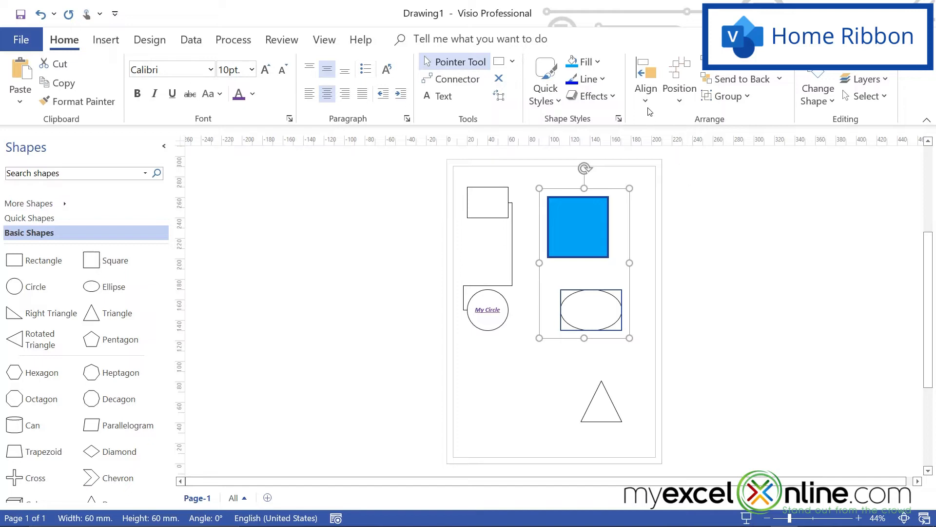
{"action": "left_click", "coordinate": [646, 81]}
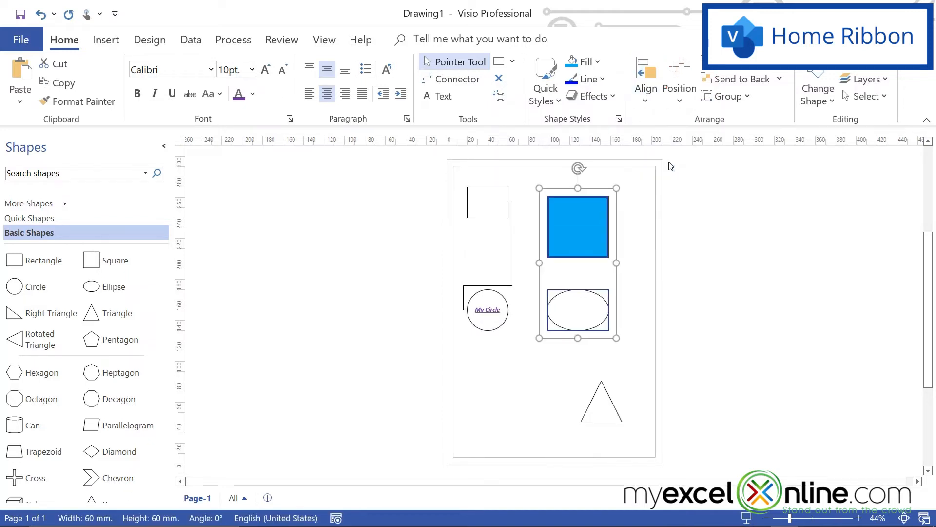
{"action": "mouse_move", "coordinate": [631, 290]}
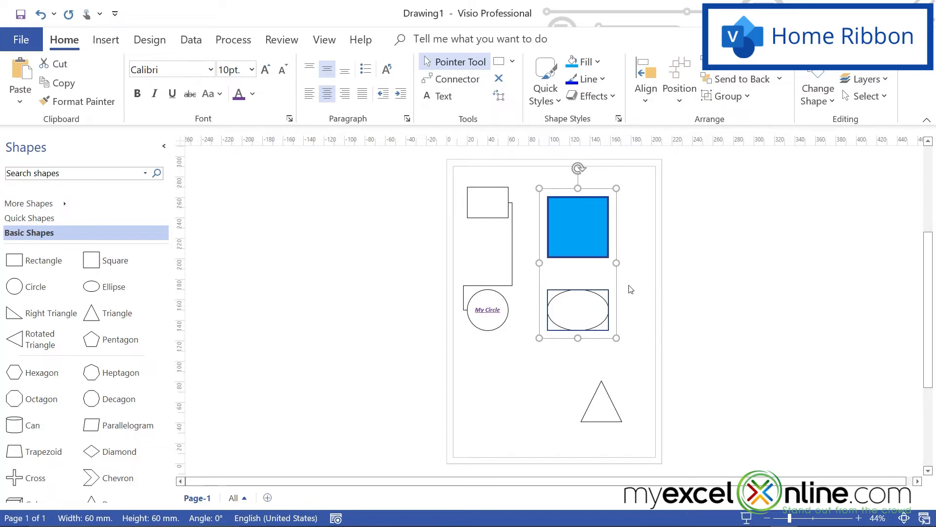
{"action": "mouse_move", "coordinate": [645, 81]}
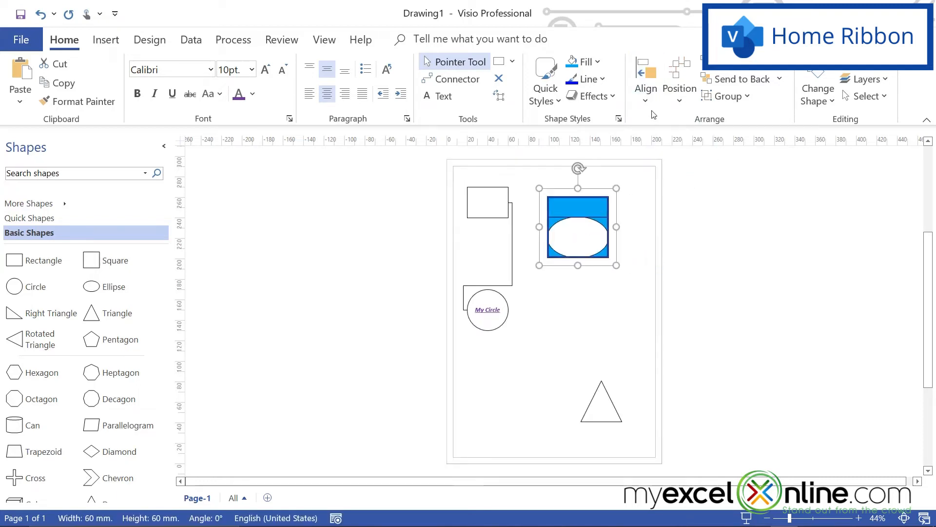
{"action": "mouse_move", "coordinate": [575, 333]}
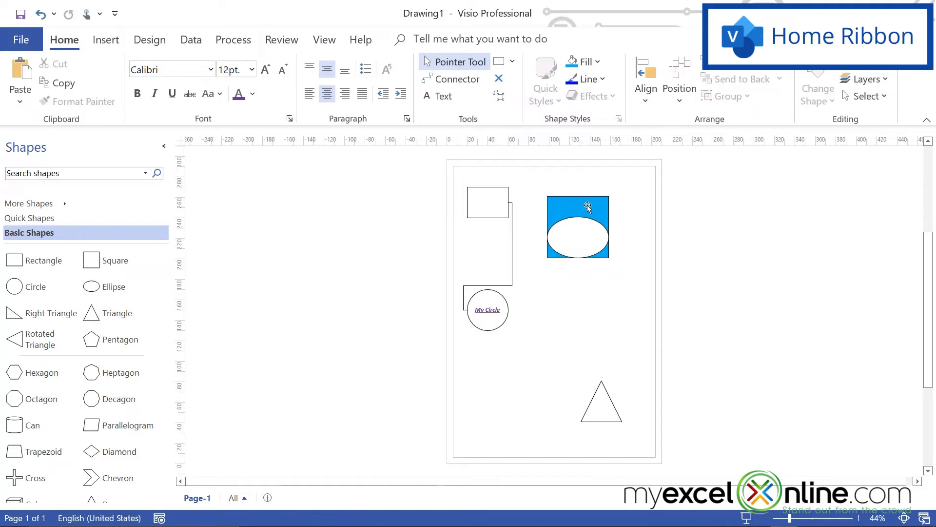
Step: Bring the ellipse to the front so it sits over the blue square
{"action": "left_click", "coordinate": [577, 225]}
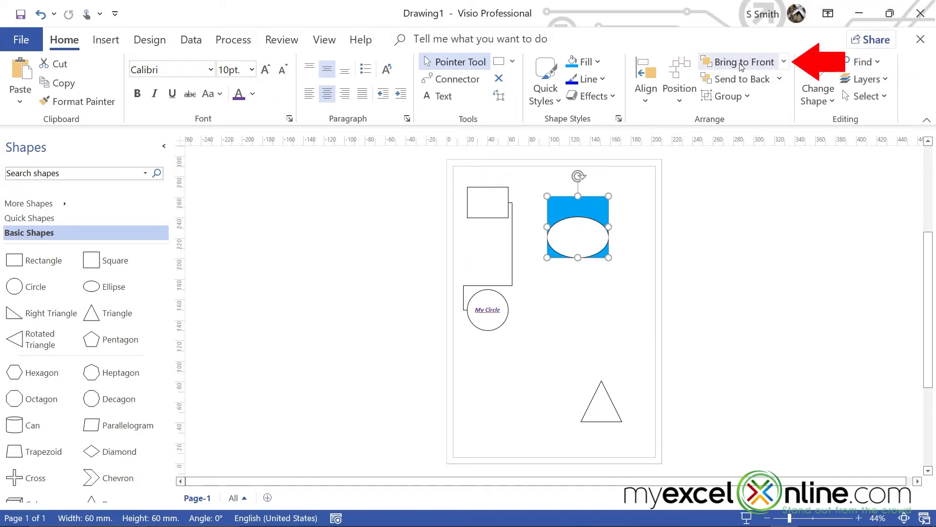
{"action": "left_click", "coordinate": [742, 78]}
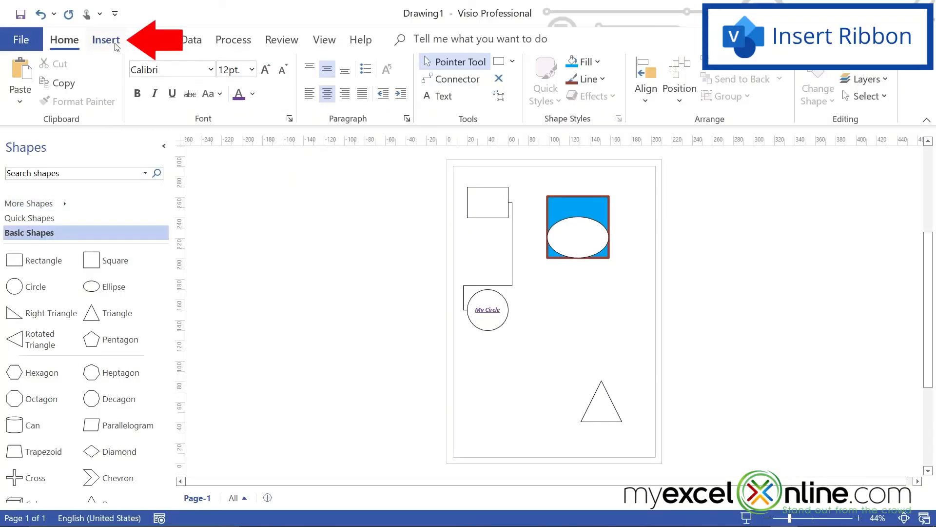
Step: Insert the MyExcelOnline logo picture and drag it to the page's bottom-left
{"action": "left_click", "coordinate": [105, 39]}
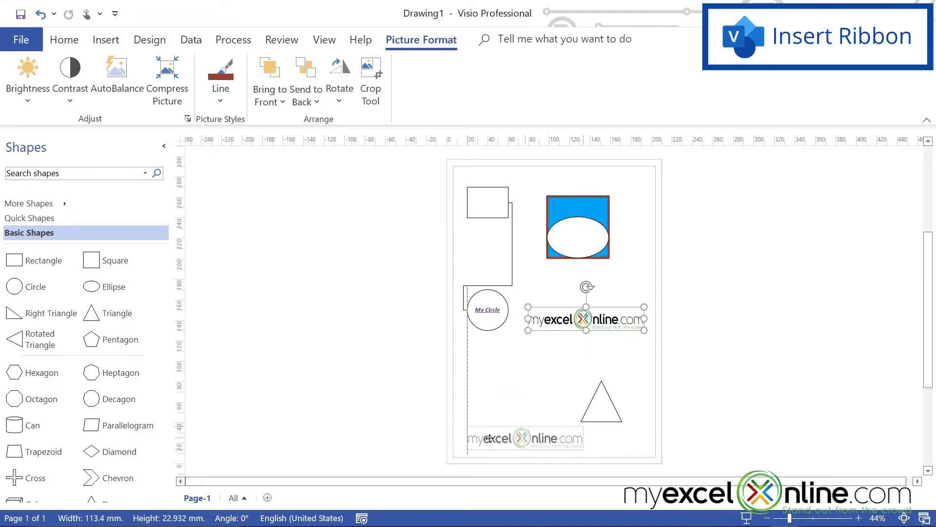
{"action": "left_click_drag", "start_coordinate": [585, 316], "coordinate": [522, 436]}
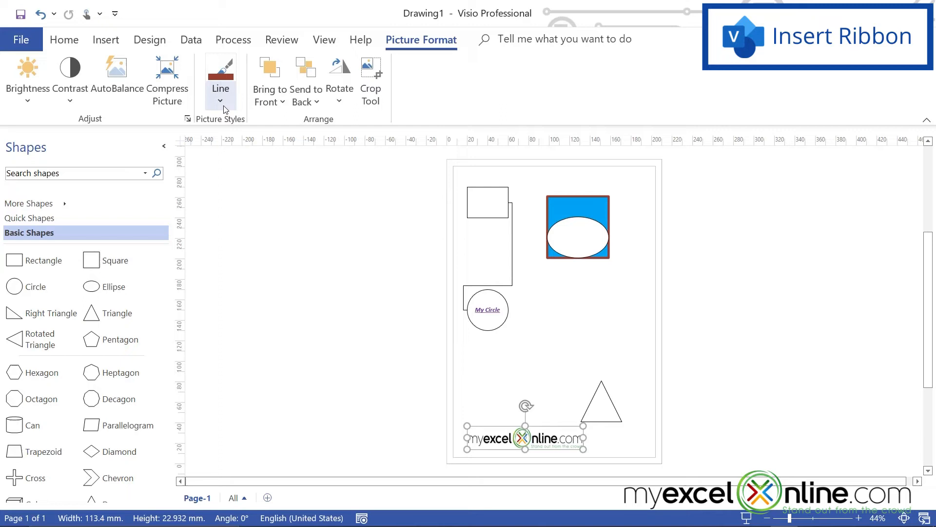
{"action": "left_click", "coordinate": [220, 81]}
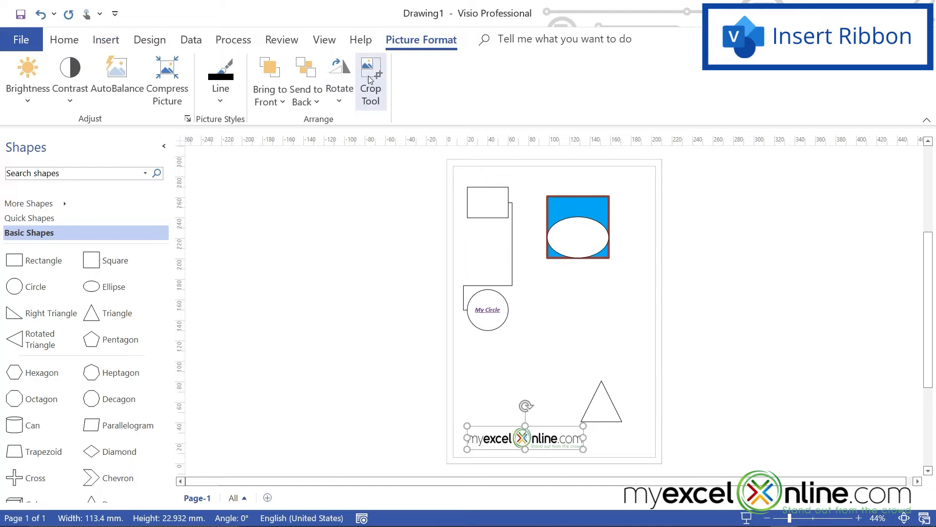
{"action": "mouse_move", "coordinate": [370, 82]}
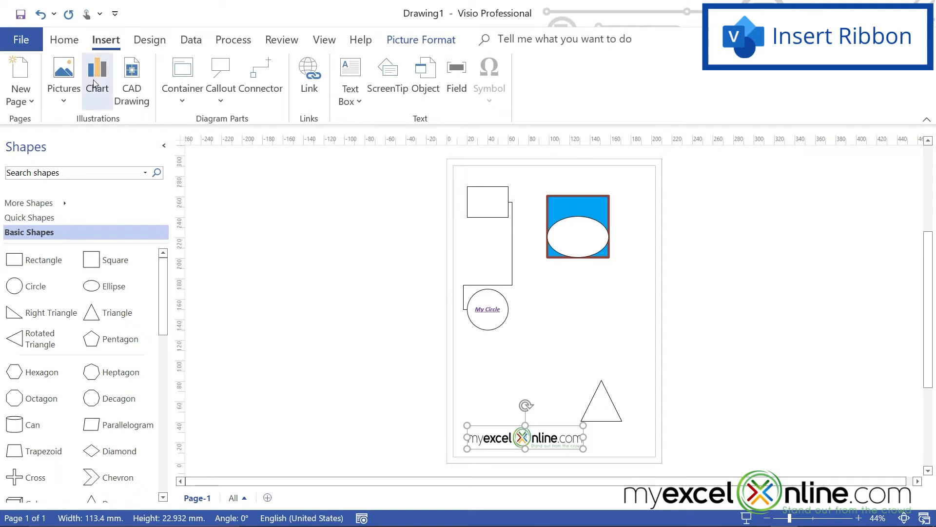
{"action": "mouse_move", "coordinate": [131, 75]}
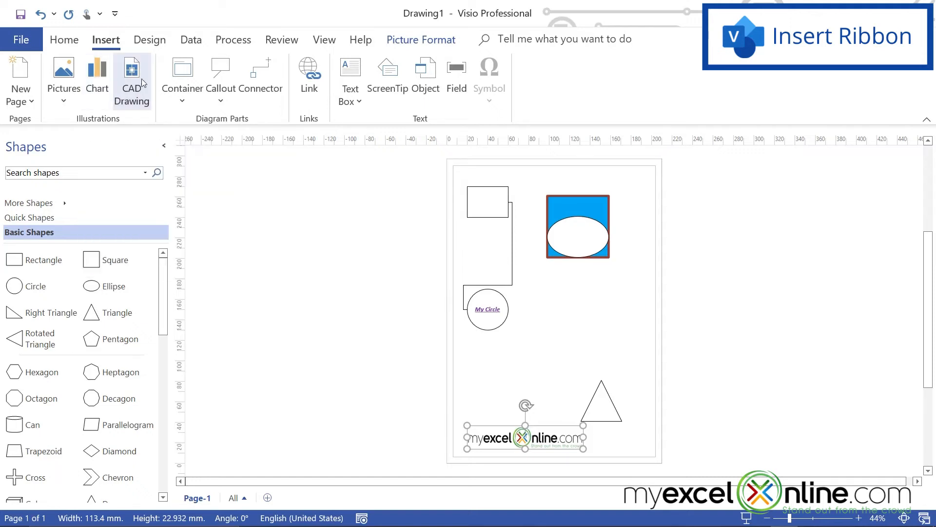
{"action": "mouse_move", "coordinate": [132, 78]}
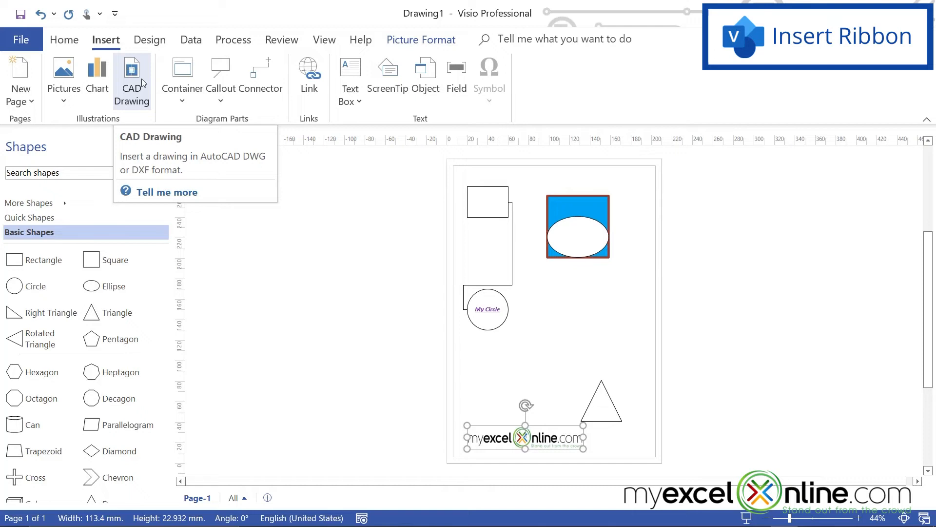
{"action": "mouse_move", "coordinate": [309, 72]}
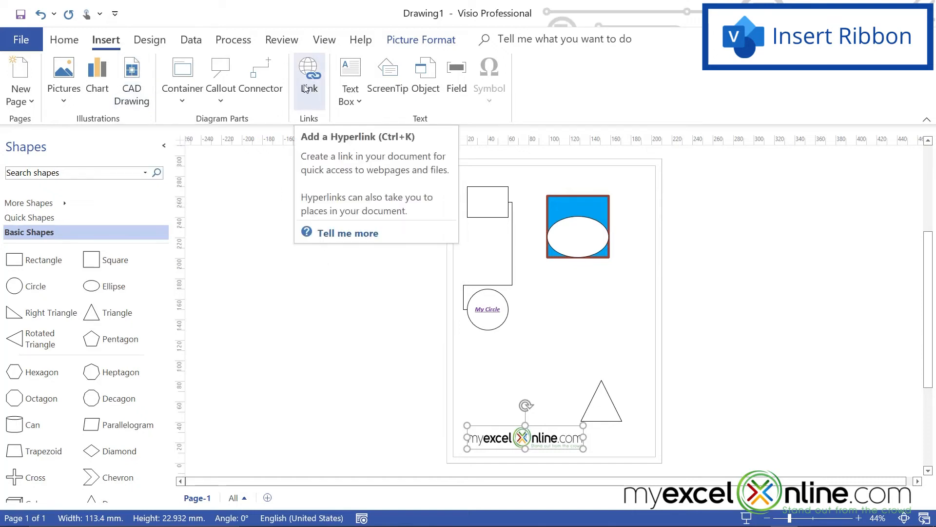
{"action": "mouse_move", "coordinate": [174, 155]}
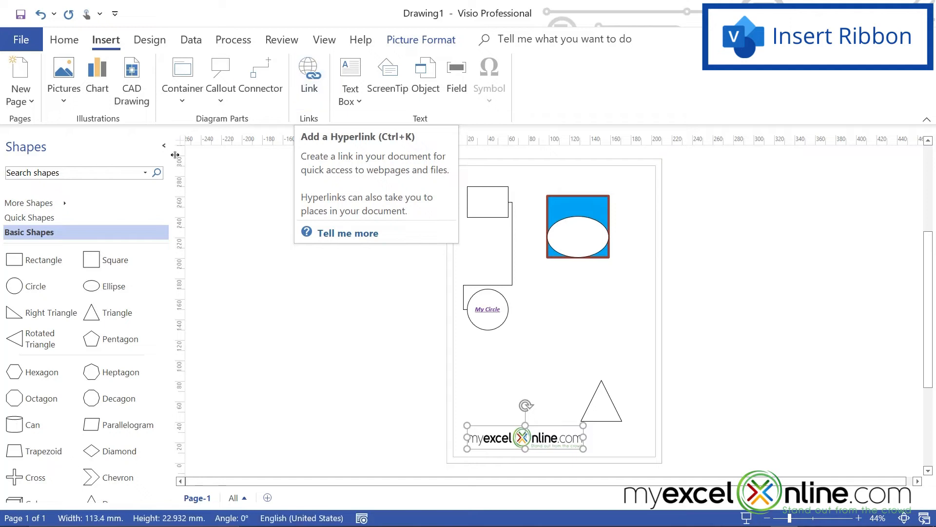
Step: Show the Design commands with themes, variants and backgrounds
{"action": "left_click", "coordinate": [149, 39]}
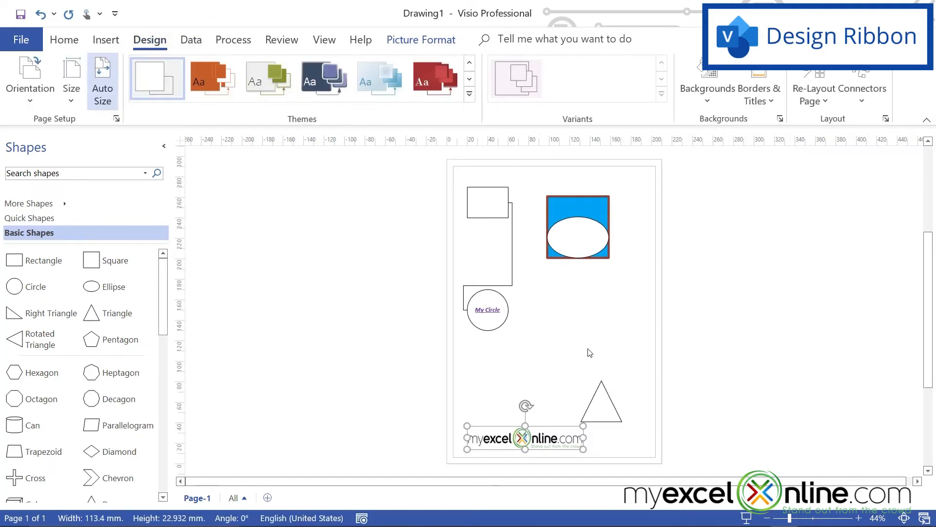
{"action": "mouse_move", "coordinate": [589, 322]}
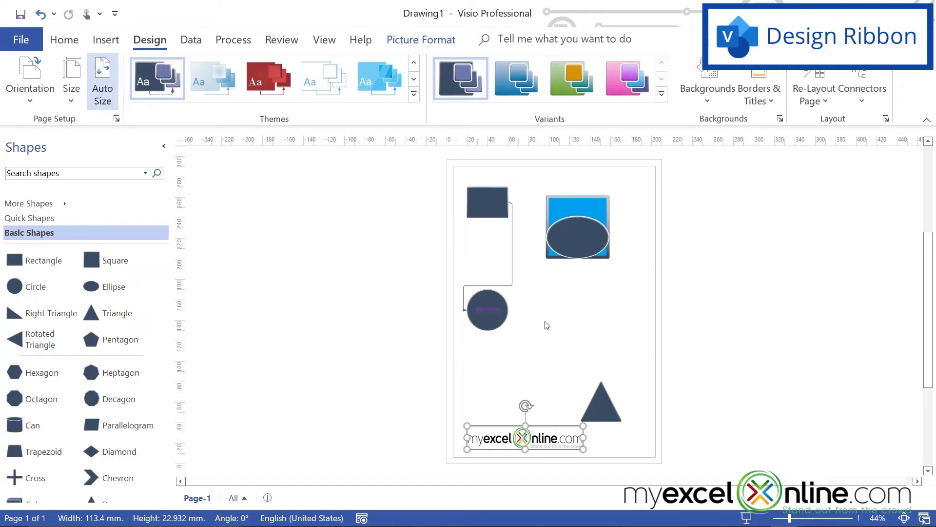
{"action": "mouse_move", "coordinate": [537, 376]}
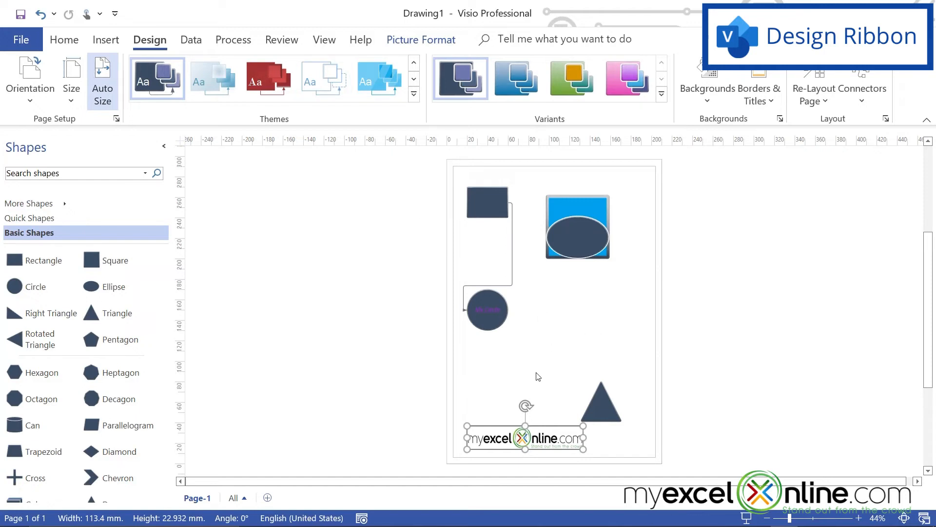
{"action": "mouse_move", "coordinate": [523, 335]}
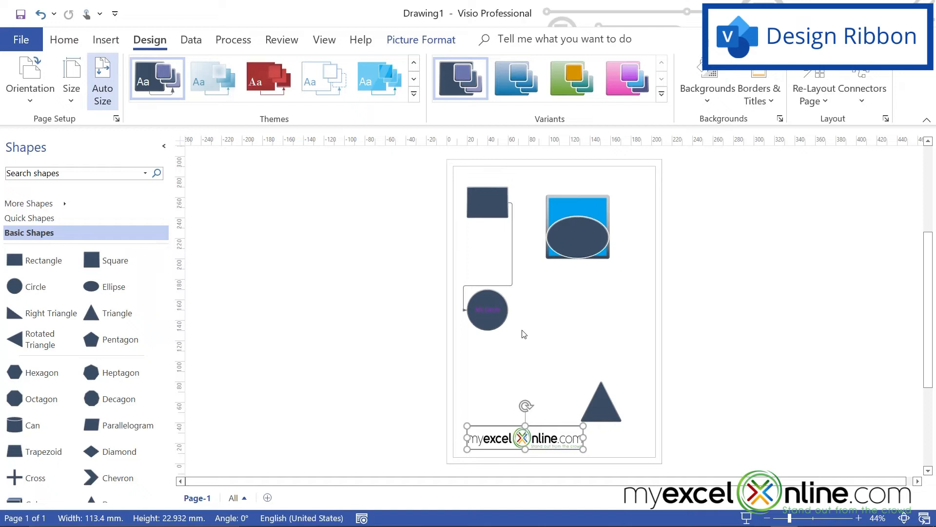
{"action": "mouse_move", "coordinate": [640, 290]}
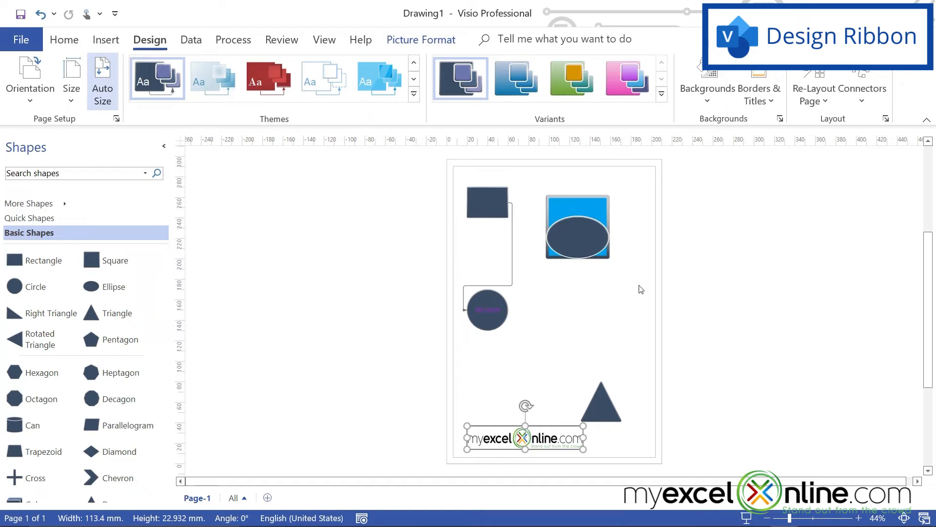
Step: Apply the Bubble theme's pink variant, colouring all the shapes pink
{"action": "left_click", "coordinate": [626, 78]}
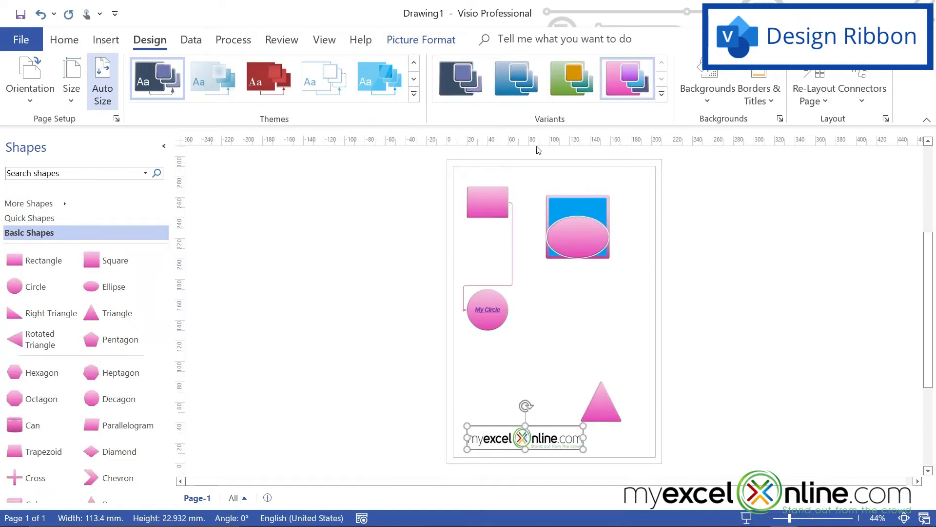
{"action": "left_click", "coordinate": [459, 78]}
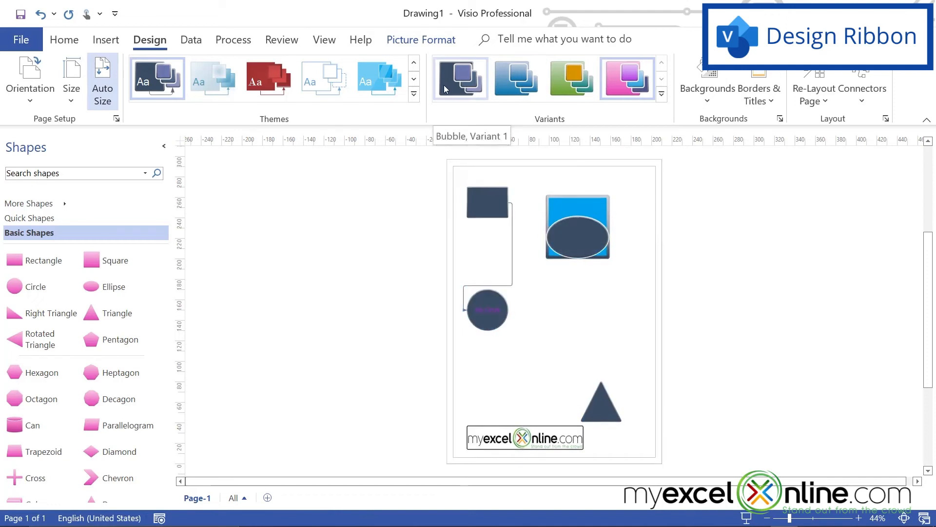
{"action": "left_click", "coordinate": [627, 78]}
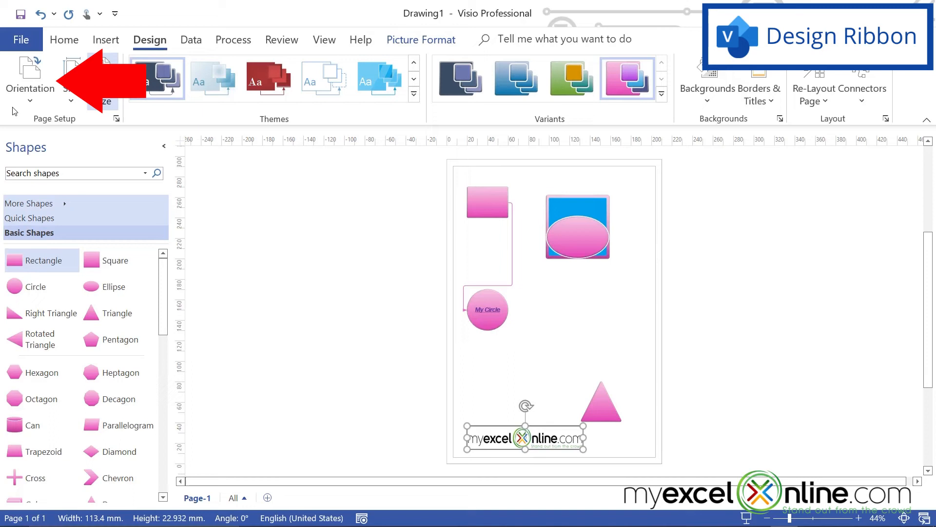
Step: Review the available page sizes, then show the View options
{"action": "left_click", "coordinate": [29, 78]}
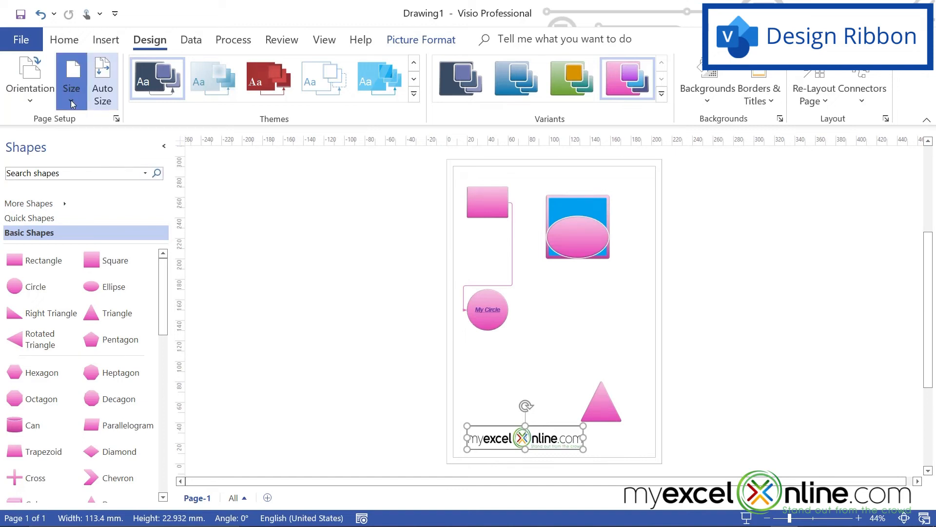
{"action": "left_click", "coordinate": [71, 81]}
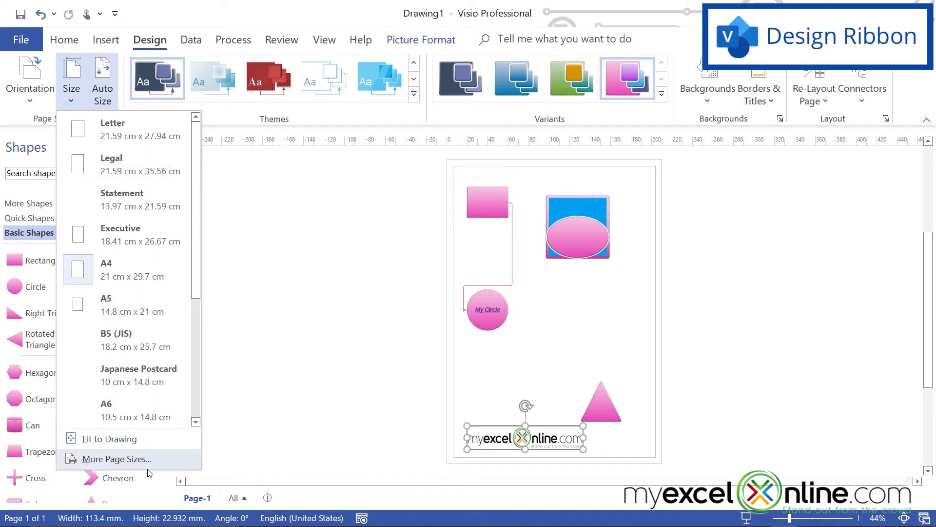
{"action": "mouse_move", "coordinate": [137, 461]}
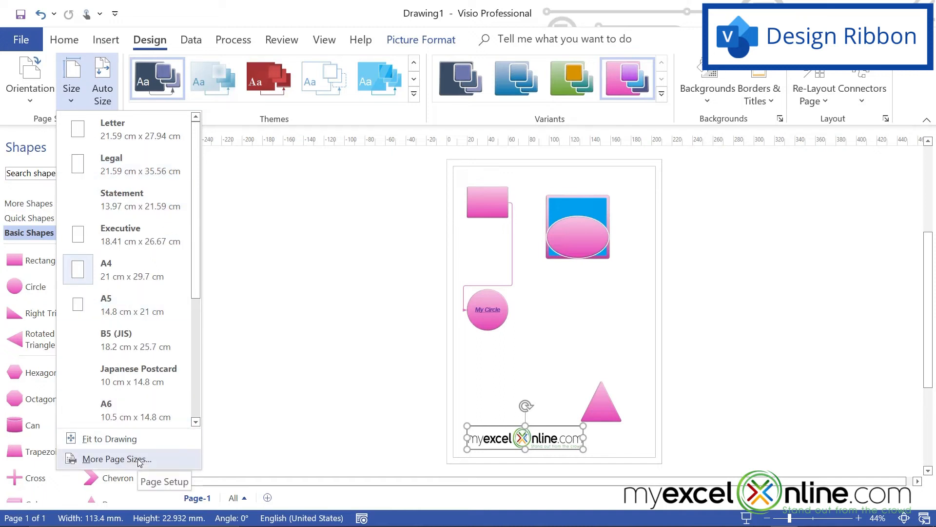
{"action": "left_click", "coordinate": [324, 39]}
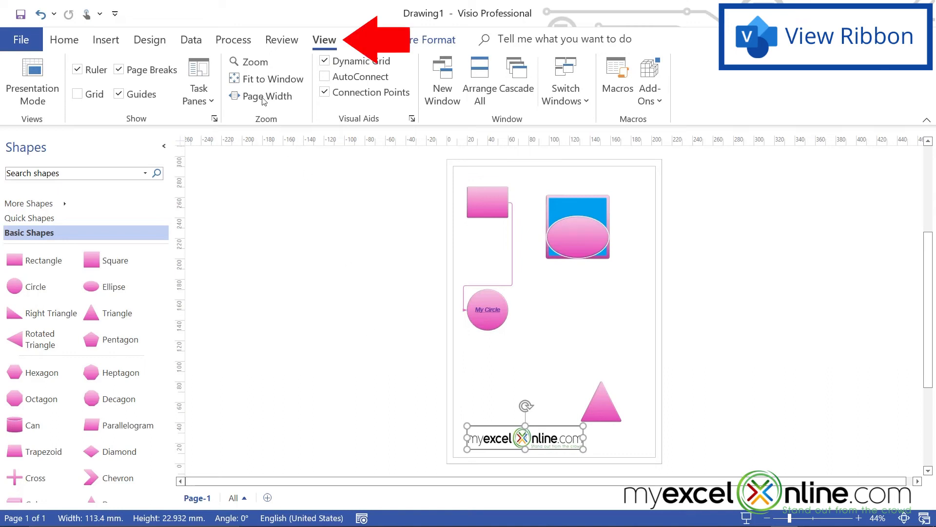
Step: Zoom the drawing to 200% to inspect the shapes, then fit the page to the window
{"action": "left_click", "coordinate": [254, 61]}
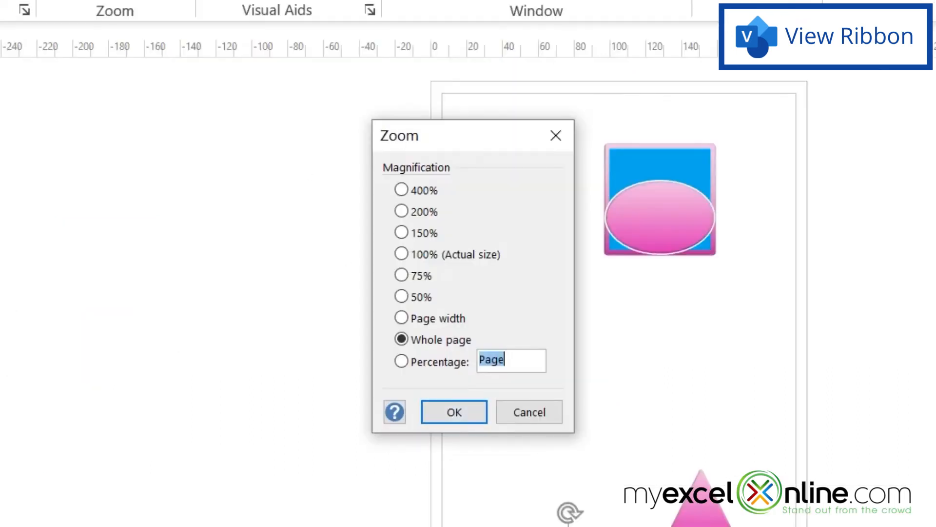
{"action": "left_click", "coordinate": [401, 212]}
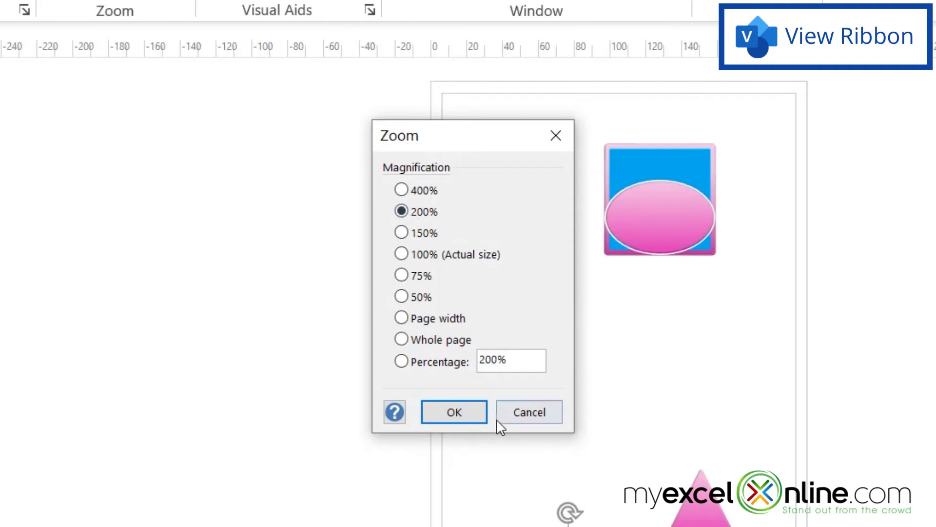
{"action": "left_click", "coordinate": [453, 411]}
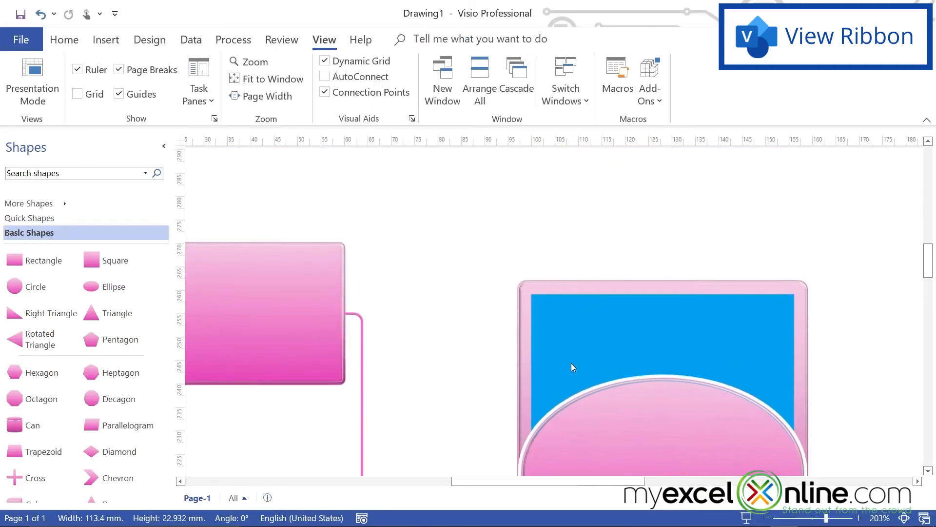
{"action": "scroll", "scroll_direction": "down", "scroll_amount": 3}
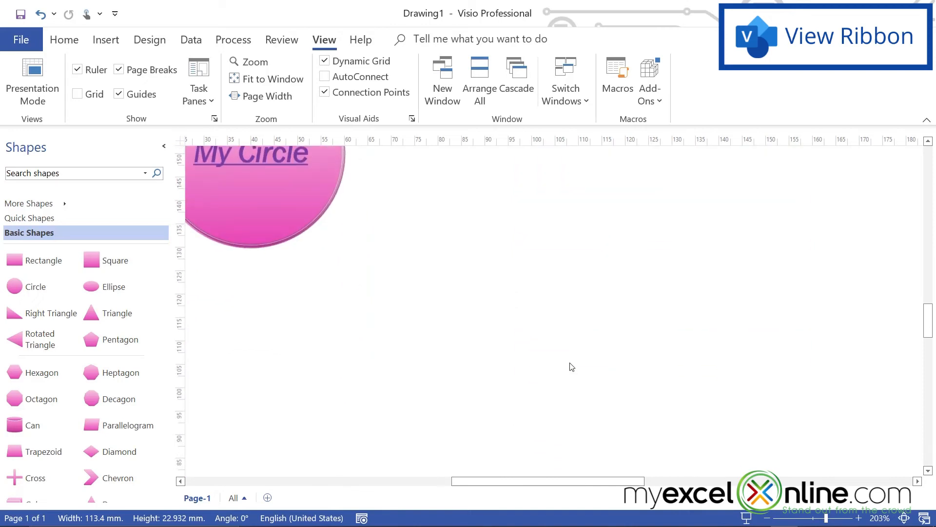
{"action": "left_click", "coordinate": [266, 96]}
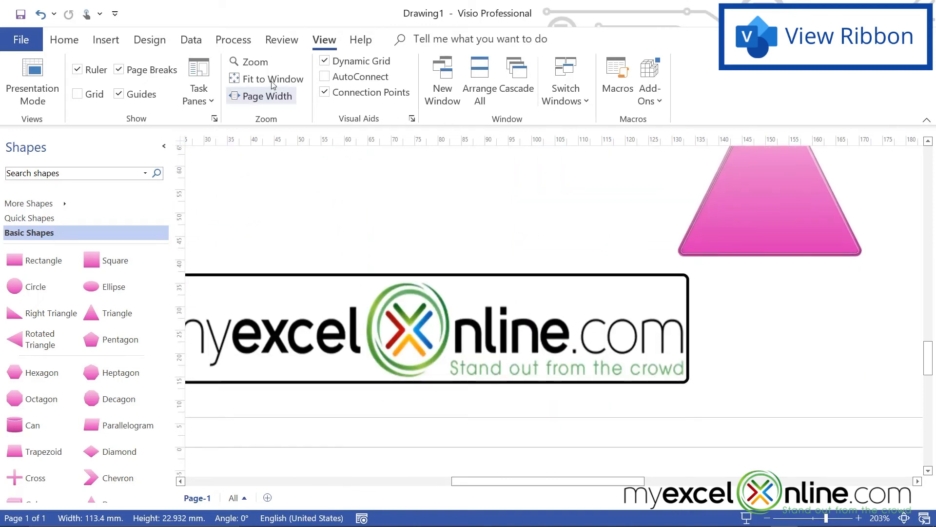
{"action": "left_click", "coordinate": [253, 61]}
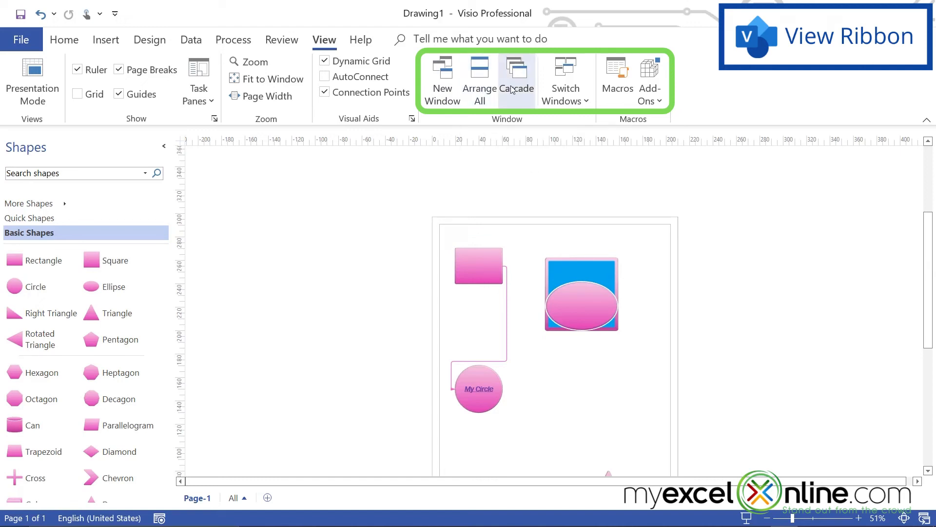
{"action": "mouse_move", "coordinate": [516, 78]}
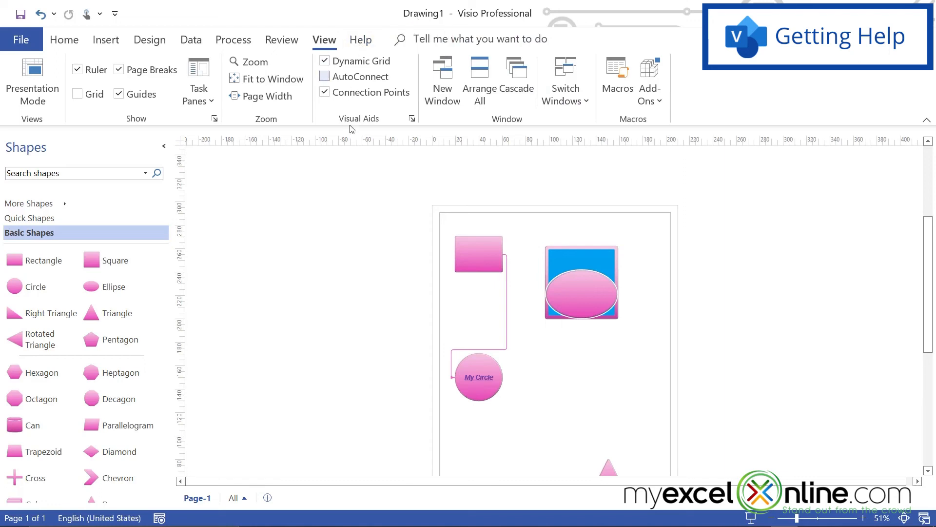
Step: Add a VBackground-1 background page to the diagram via Backgrounds
{"action": "left_click", "coordinate": [324, 76]}
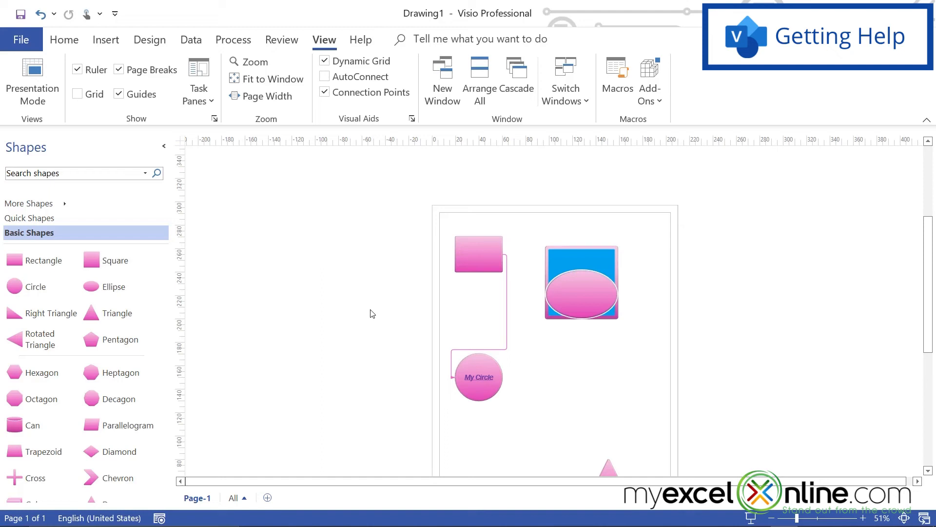
{"action": "mouse_move", "coordinate": [366, 225]}
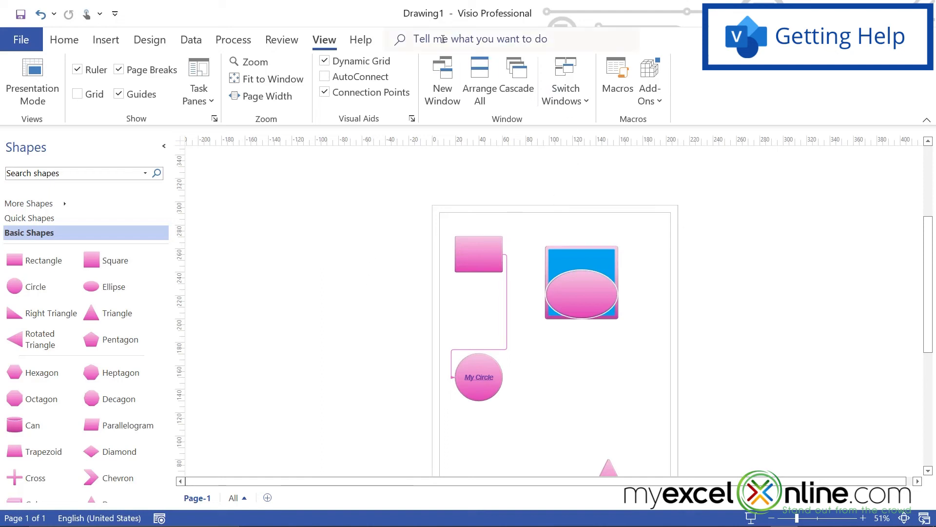
{"action": "type", "text": "b"}
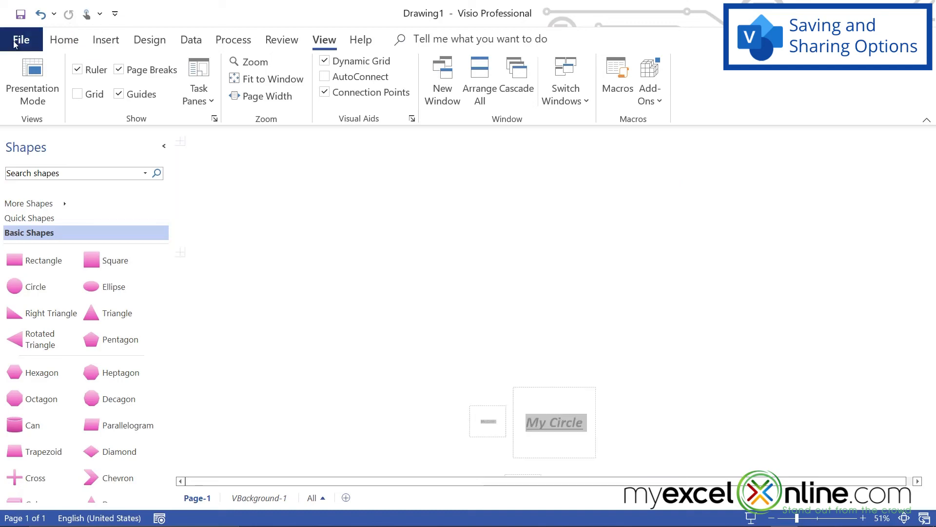
{"action": "left_click", "coordinate": [21, 39]}
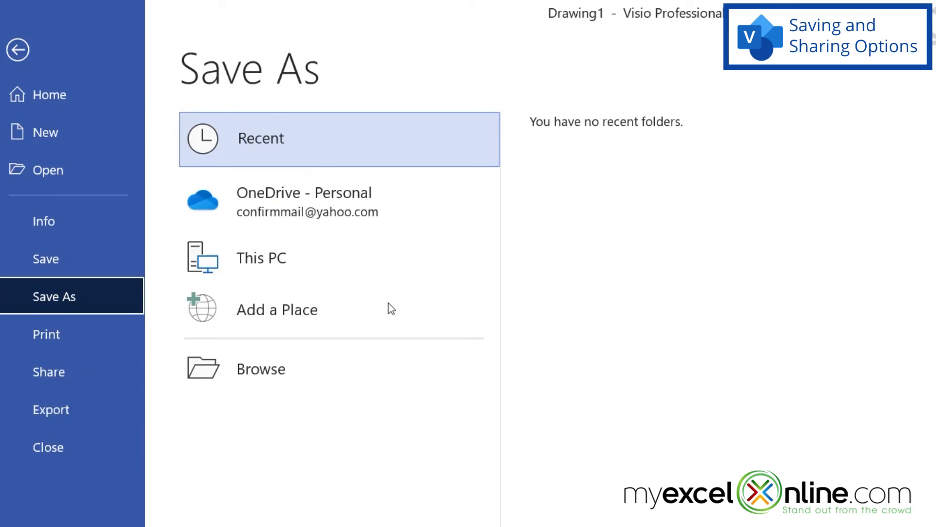
{"action": "left_click", "coordinate": [261, 368]}
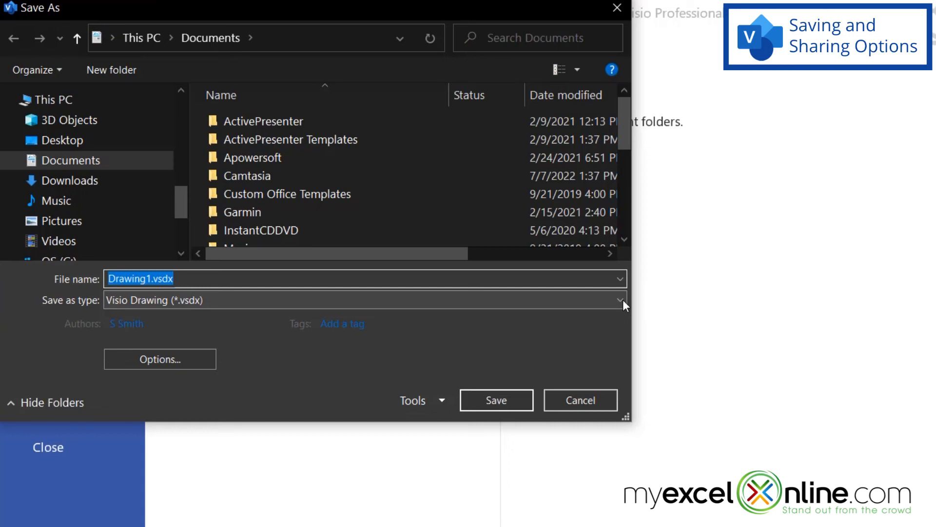
{"action": "left_click", "coordinate": [621, 299]}
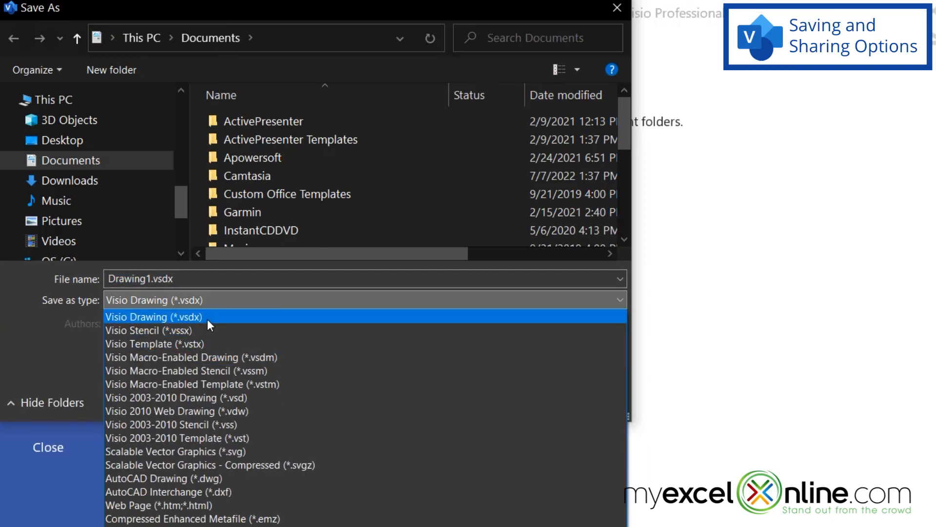
{"action": "mouse_move", "coordinate": [217, 321]}
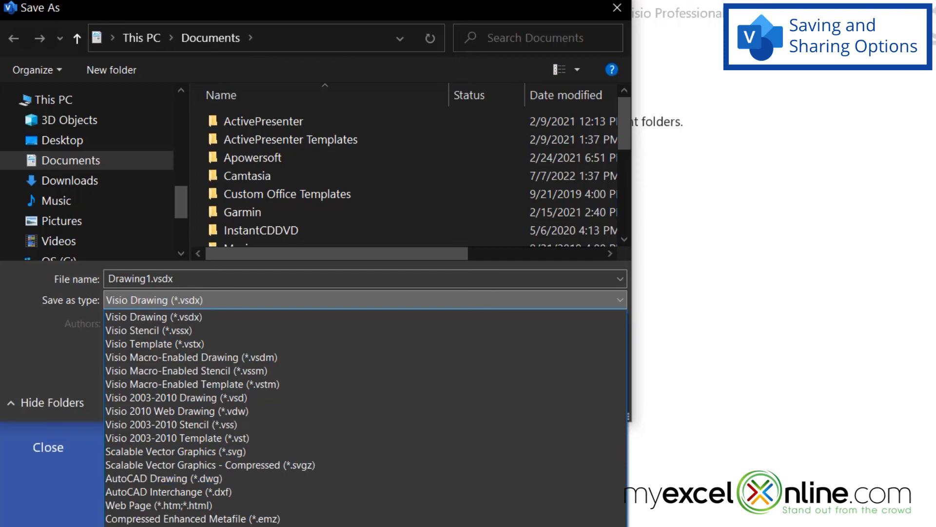
{"action": "mouse_move", "coordinate": [275, 517]}
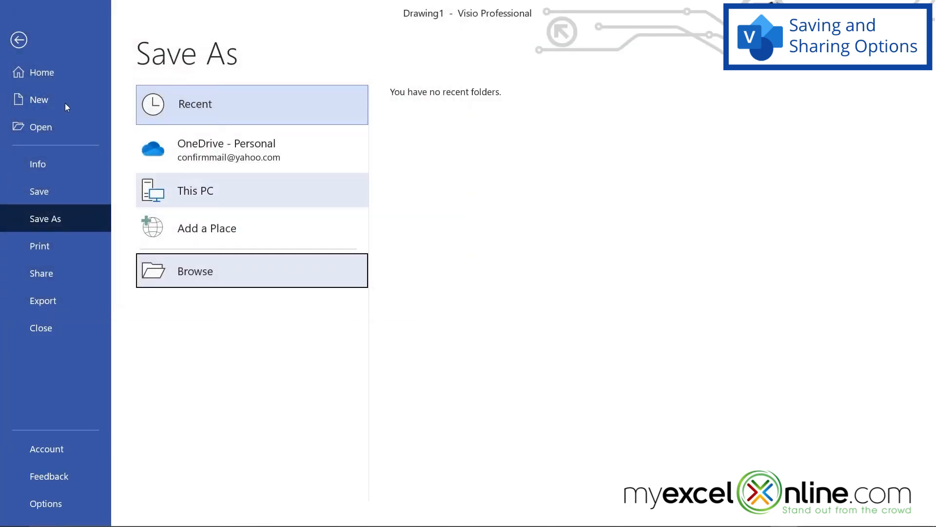
{"action": "left_click", "coordinate": [18, 39]}
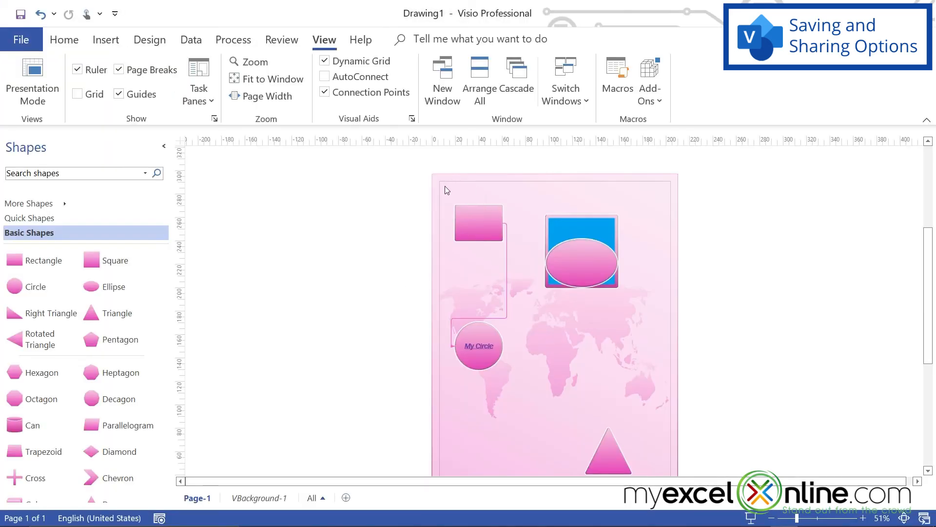
Step: Save the selected top-left pink rectangle as Drawing1.jpg in JPEG File Interchange Format
{"action": "left_click", "coordinate": [478, 222]}
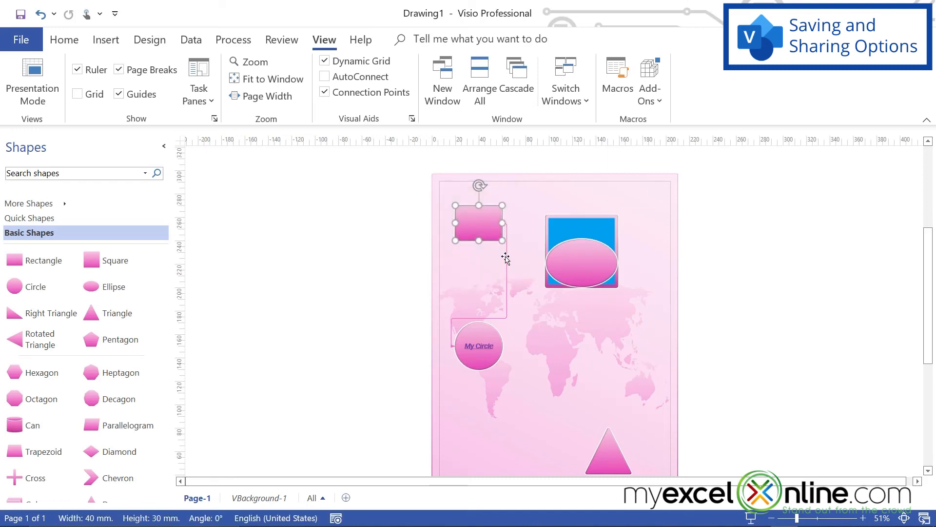
{"action": "left_click", "coordinate": [20, 39]}
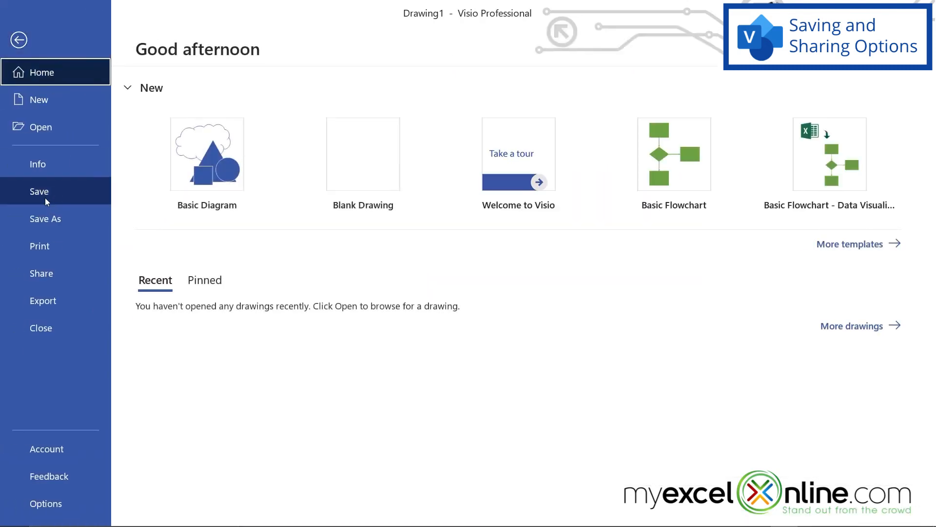
{"action": "left_click", "coordinate": [45, 217]}
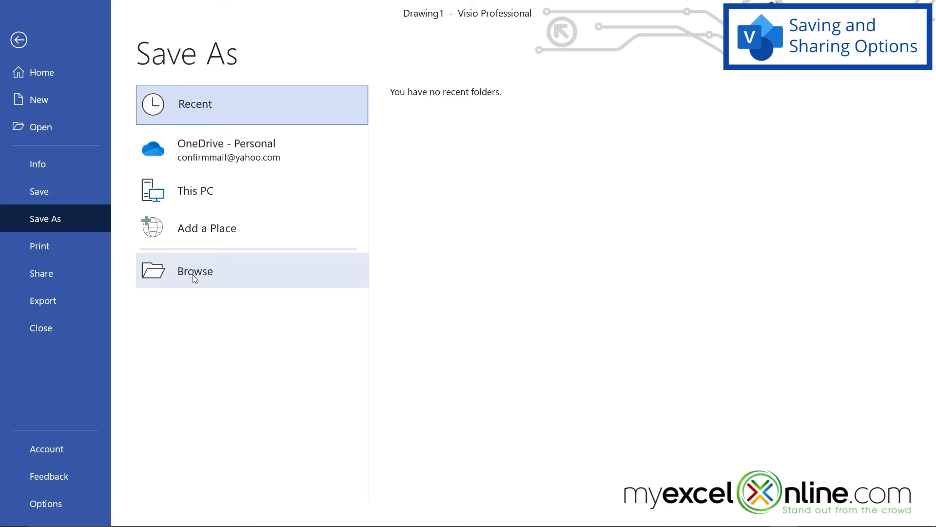
{"action": "left_click", "coordinate": [194, 270]}
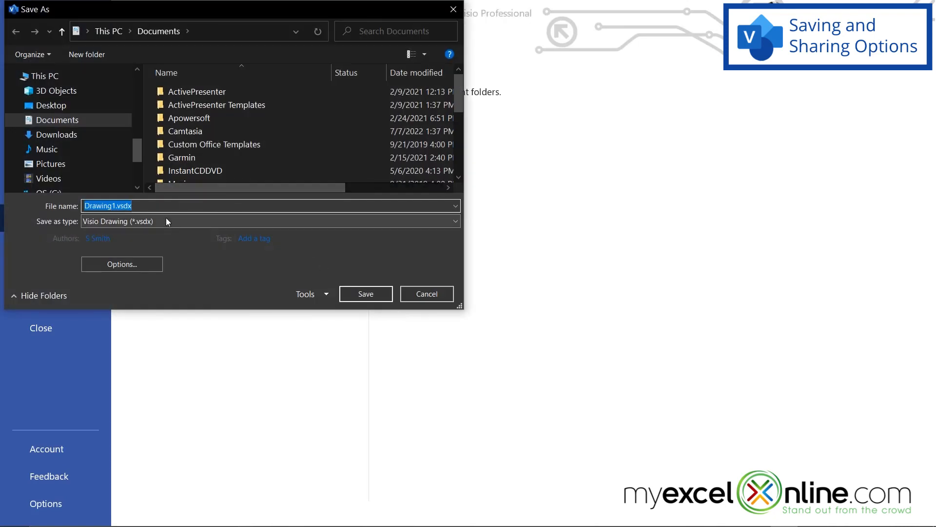
{"action": "left_click", "coordinate": [270, 222]}
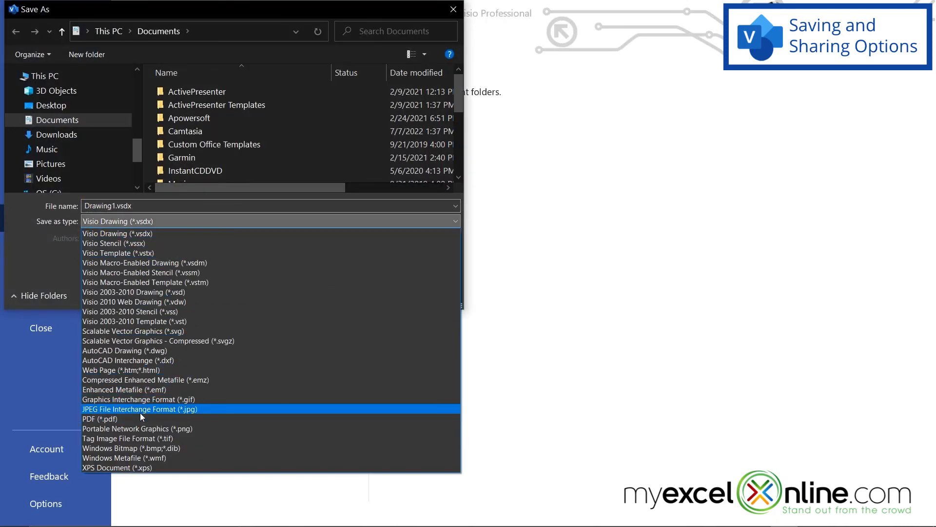
{"action": "left_click", "coordinate": [139, 409]}
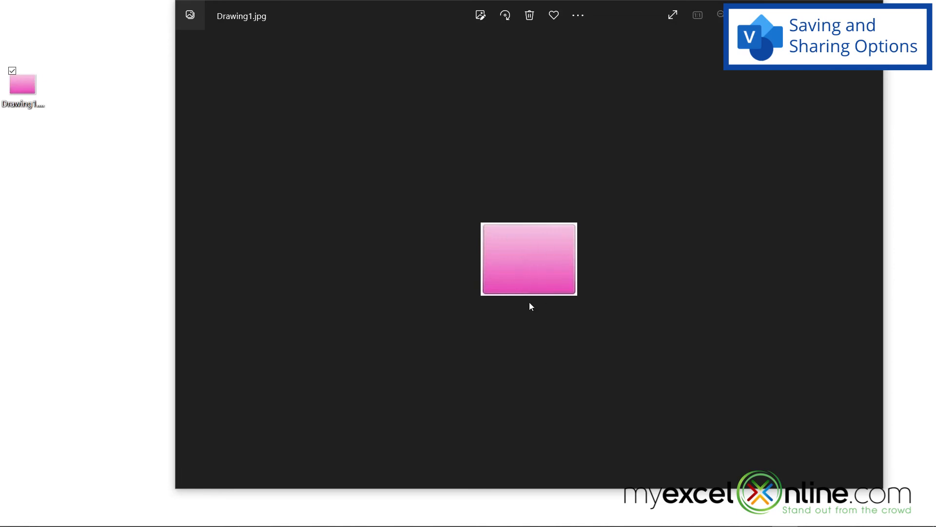
{"action": "mouse_move", "coordinate": [503, 305]}
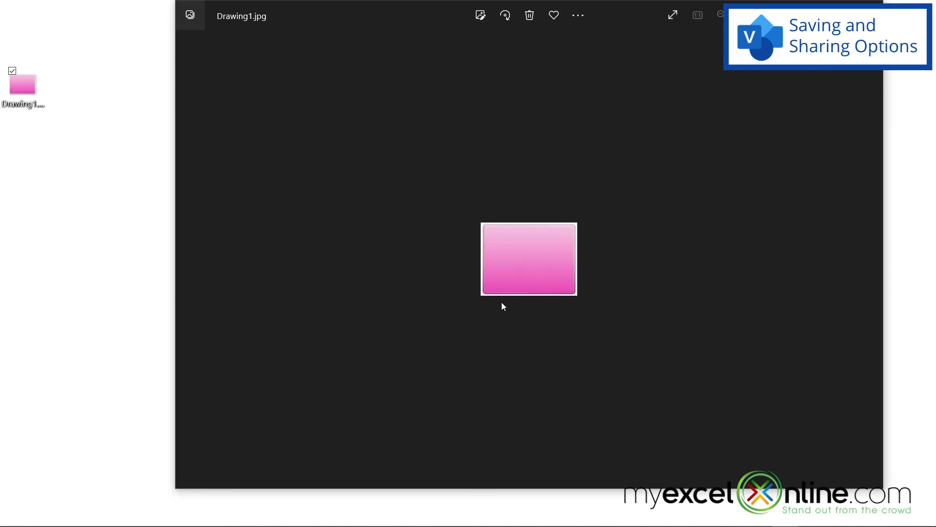
{"action": "mouse_move", "coordinate": [855, 214]}
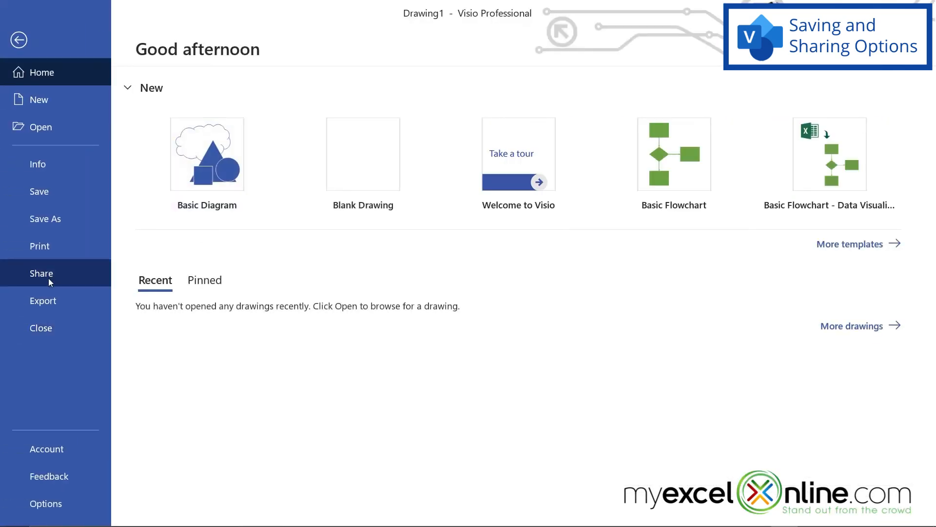
Step: Show the Share page with OneDrive and email sharing options for the drawing
{"action": "left_click", "coordinate": [41, 273]}
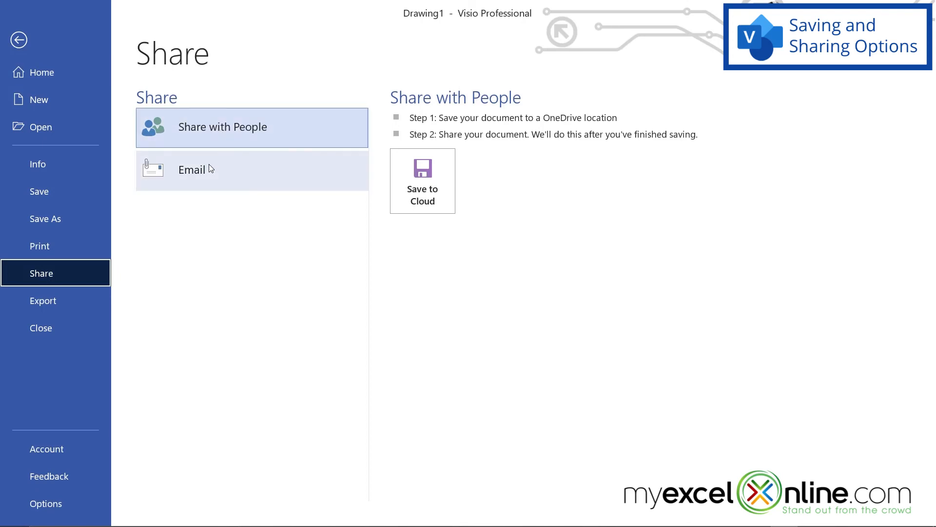
{"action": "mouse_move", "coordinate": [207, 182]}
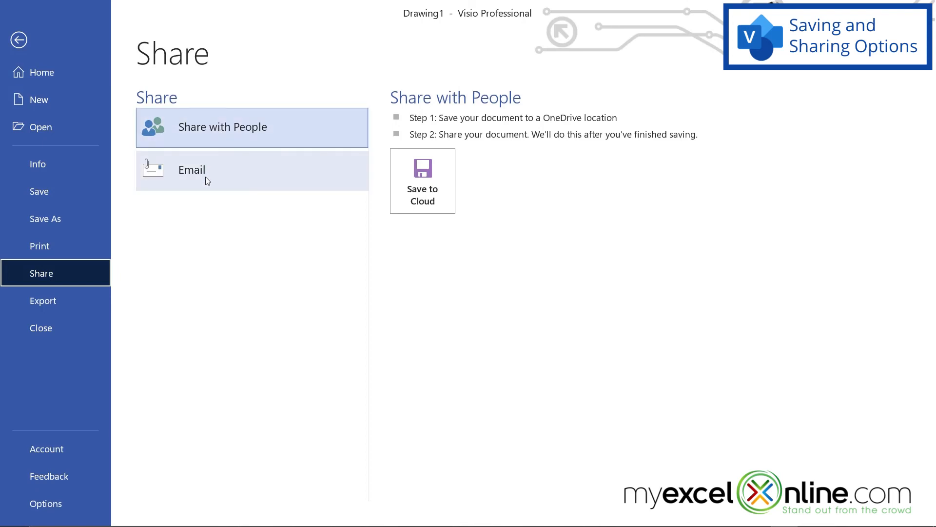
{"action": "mouse_move", "coordinate": [38, 127]}
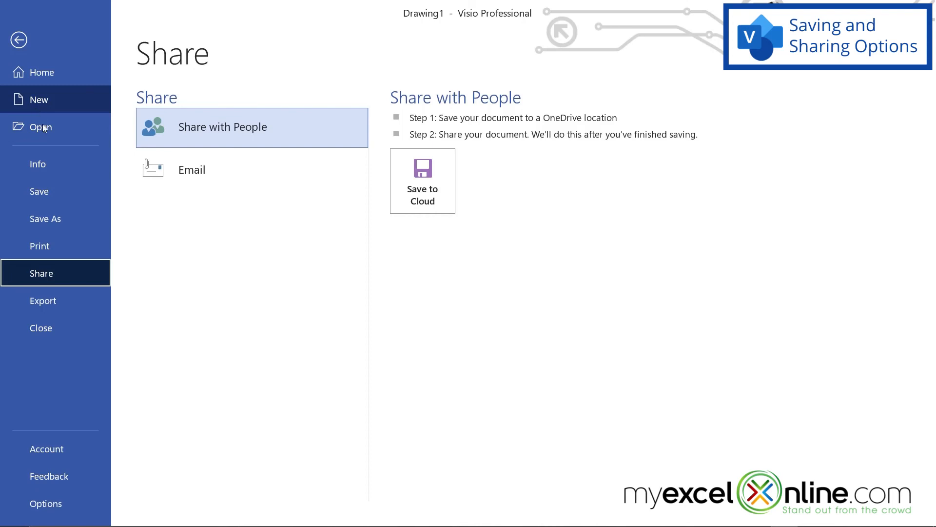
{"action": "mouse_move", "coordinate": [41, 328]}
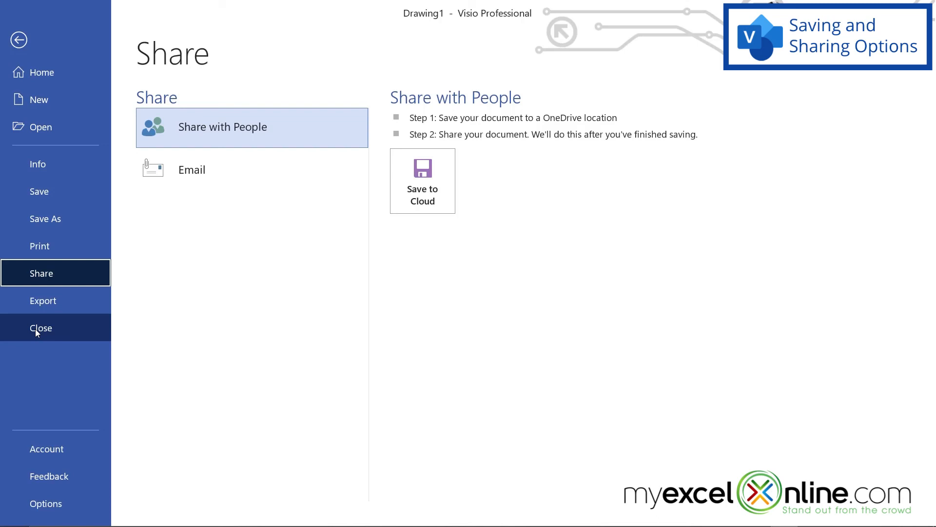
{"action": "mouse_move", "coordinate": [37, 333]}
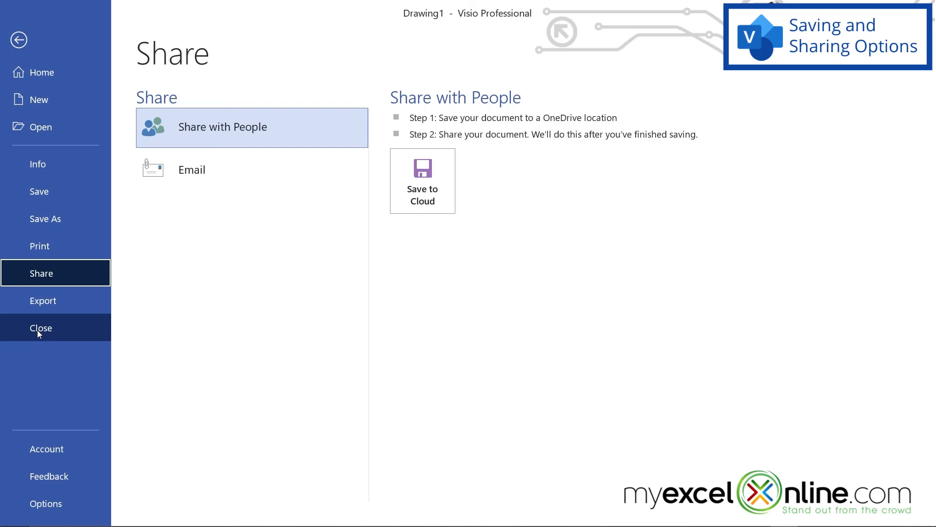